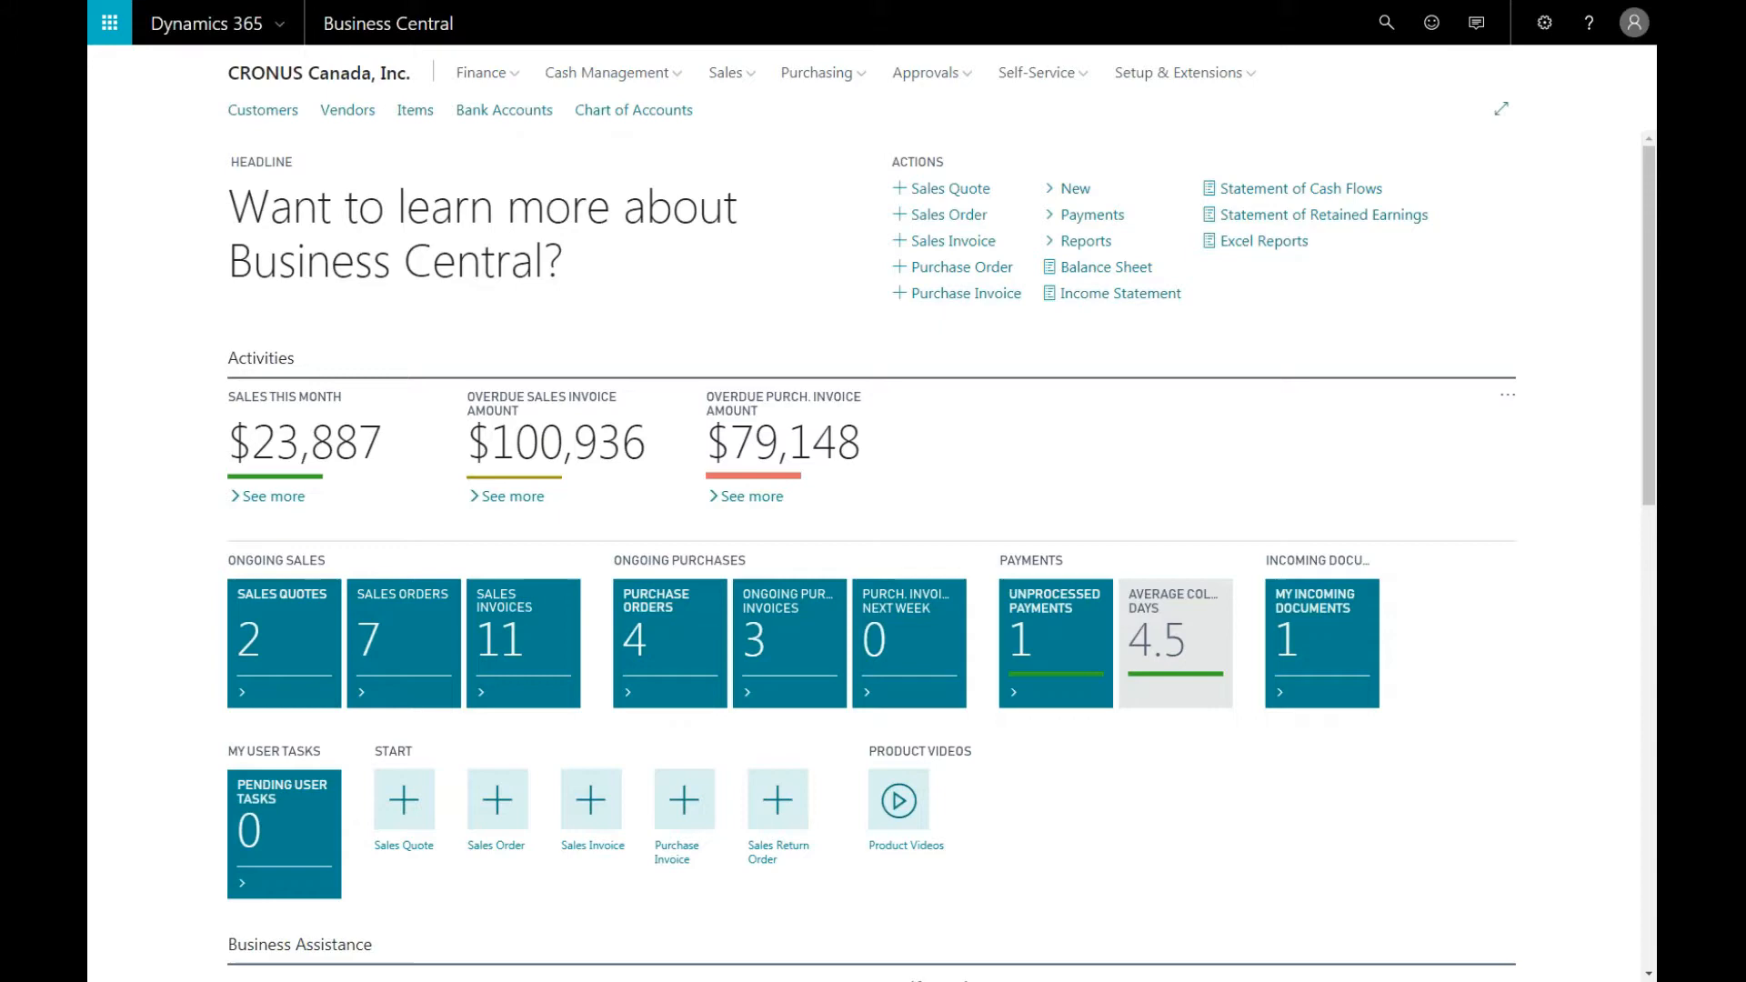
Step: Go to the Vendors list from the CRONUS Canada Role Center
{"action": "left_click", "coordinate": [346, 109]}
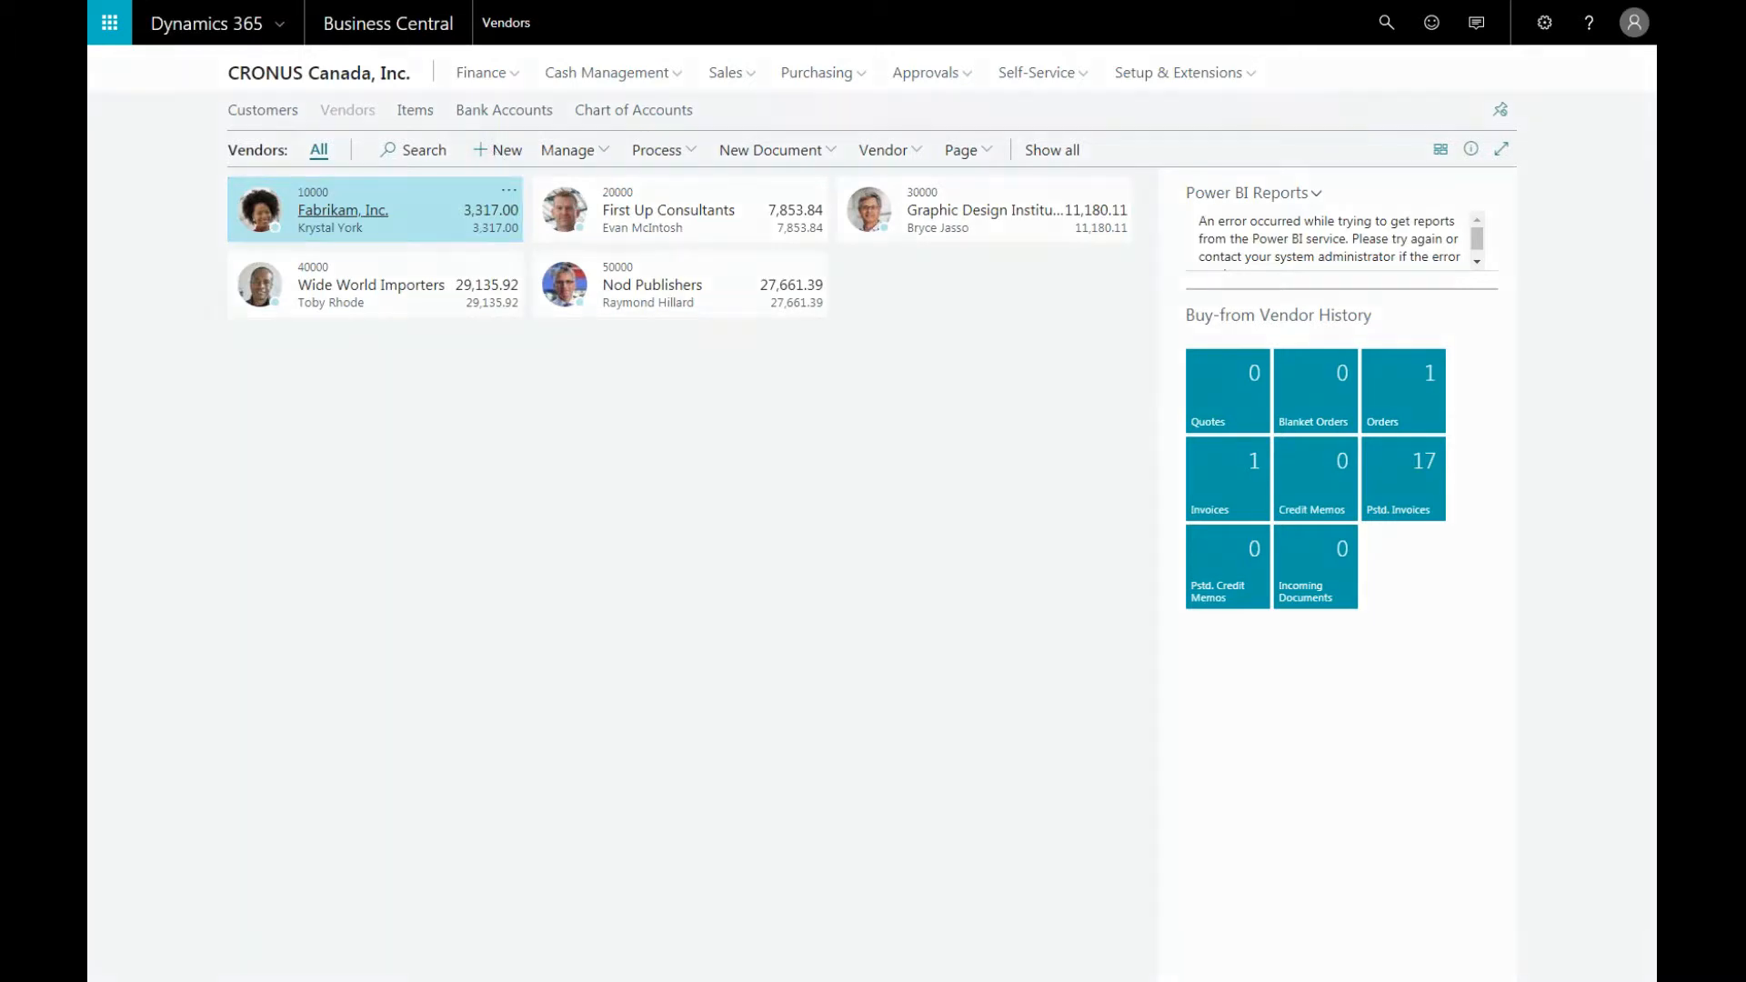
Step: Start a new vendor and create a blank vendor template from the template selection dialog
{"action": "left_click", "coordinate": [496, 149]}
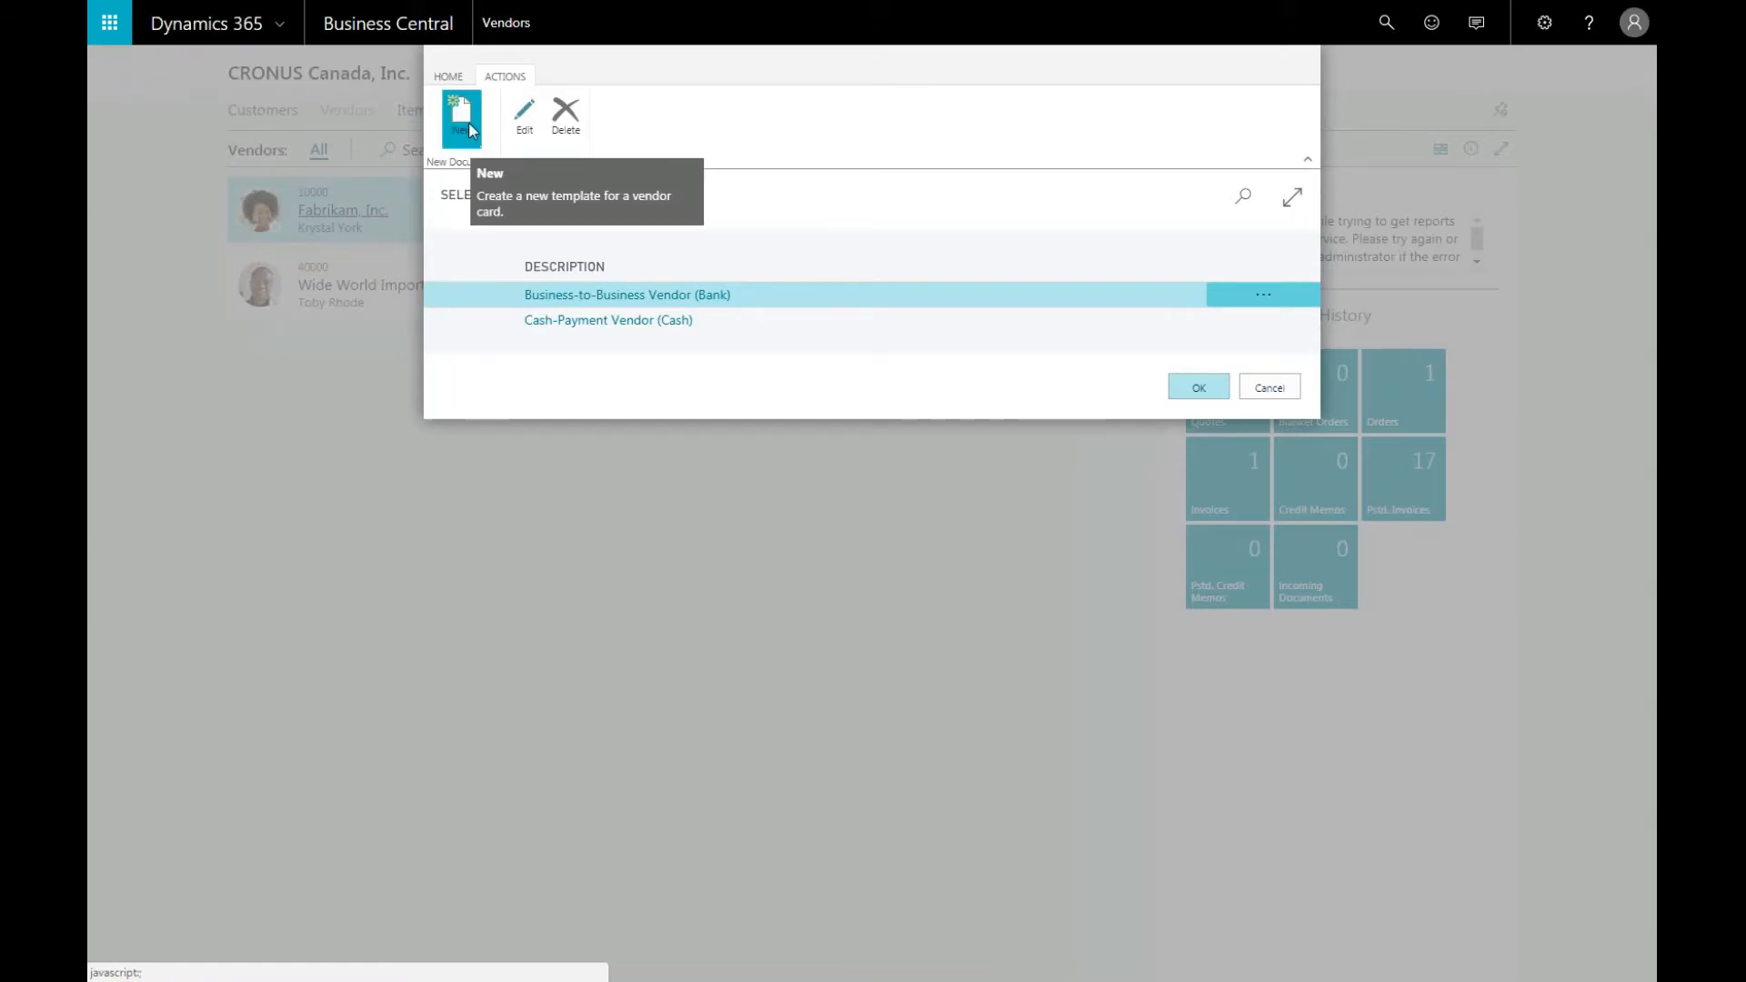
{"action": "left_click", "coordinate": [1199, 385]}
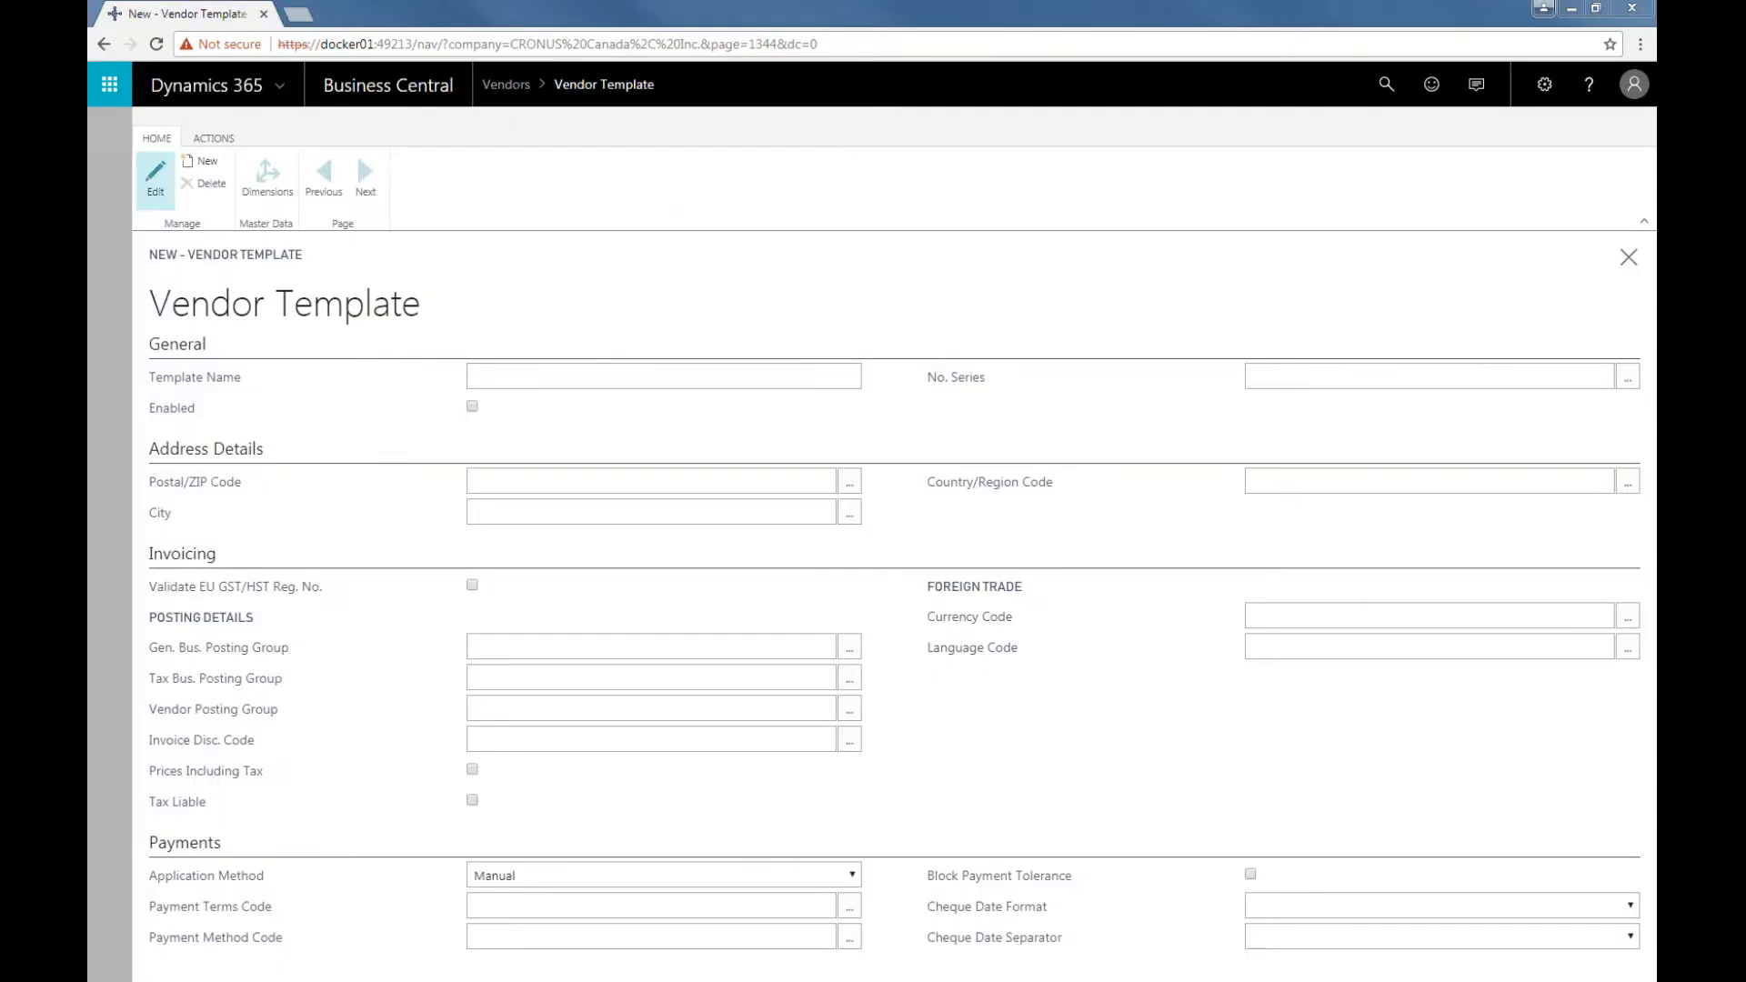
Step: Name the template 'Testing' and set Country/Region Code to US
{"action": "left_click", "coordinate": [662, 375]}
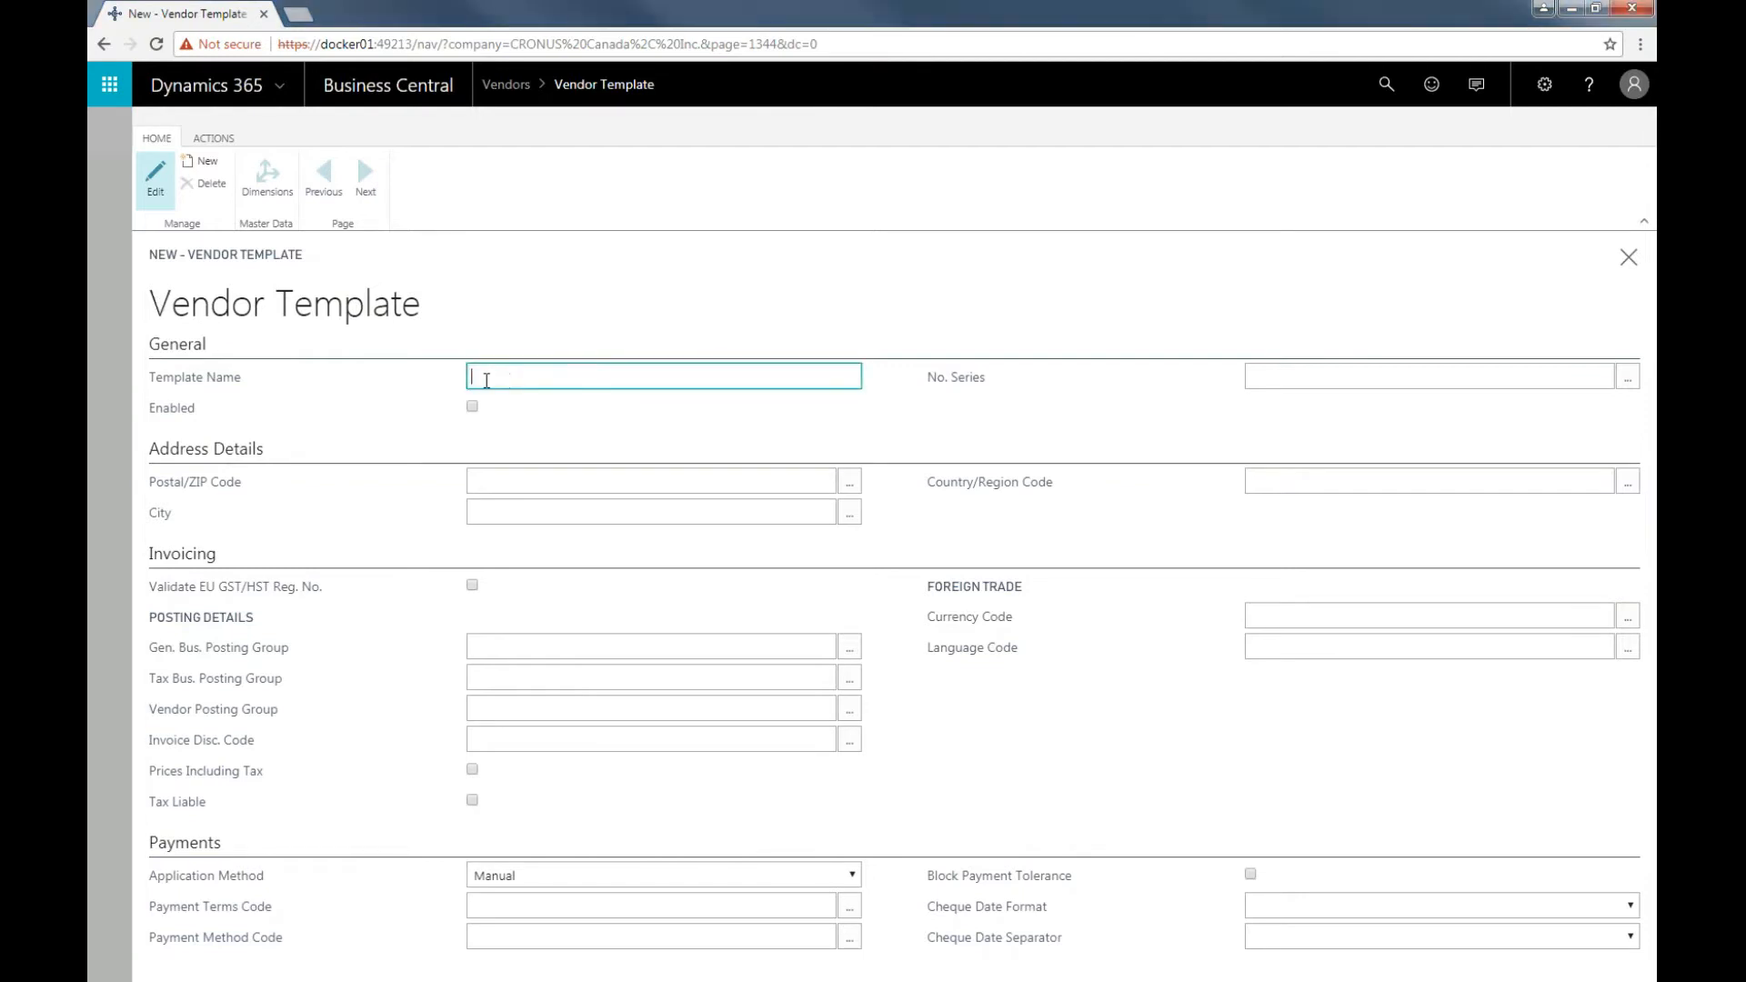
{"action": "type", "text": "Testing"}
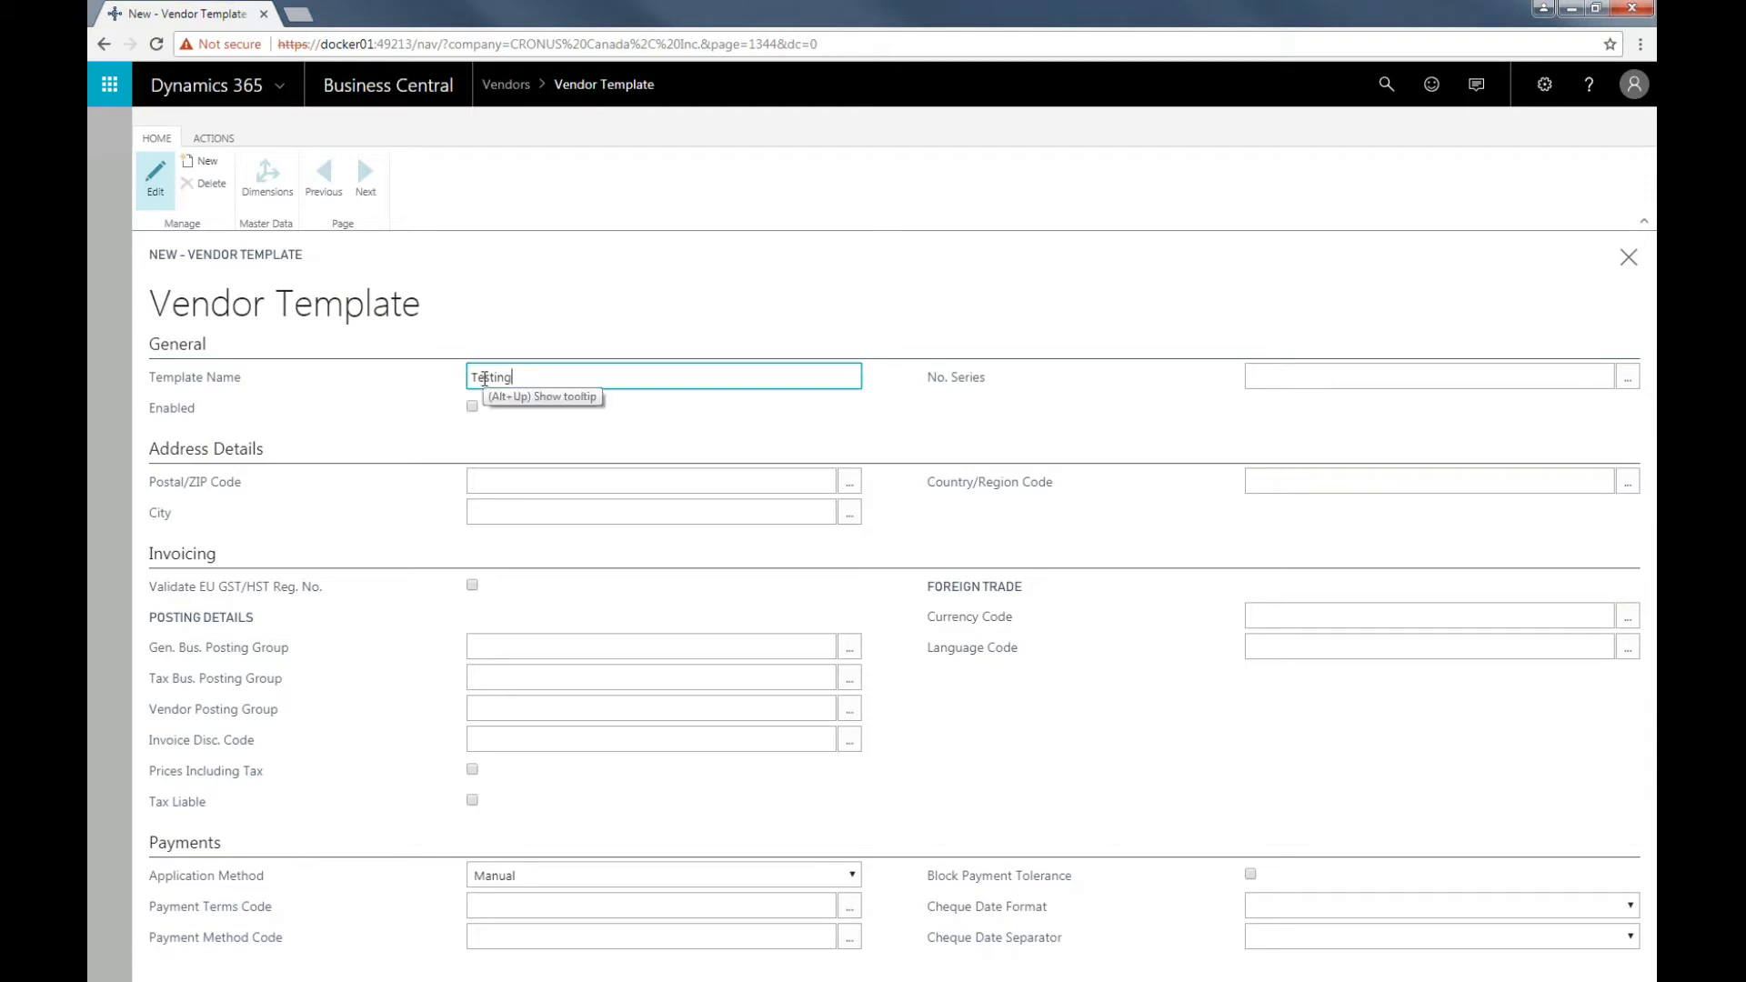
{"action": "left_click", "coordinate": [1431, 480]}
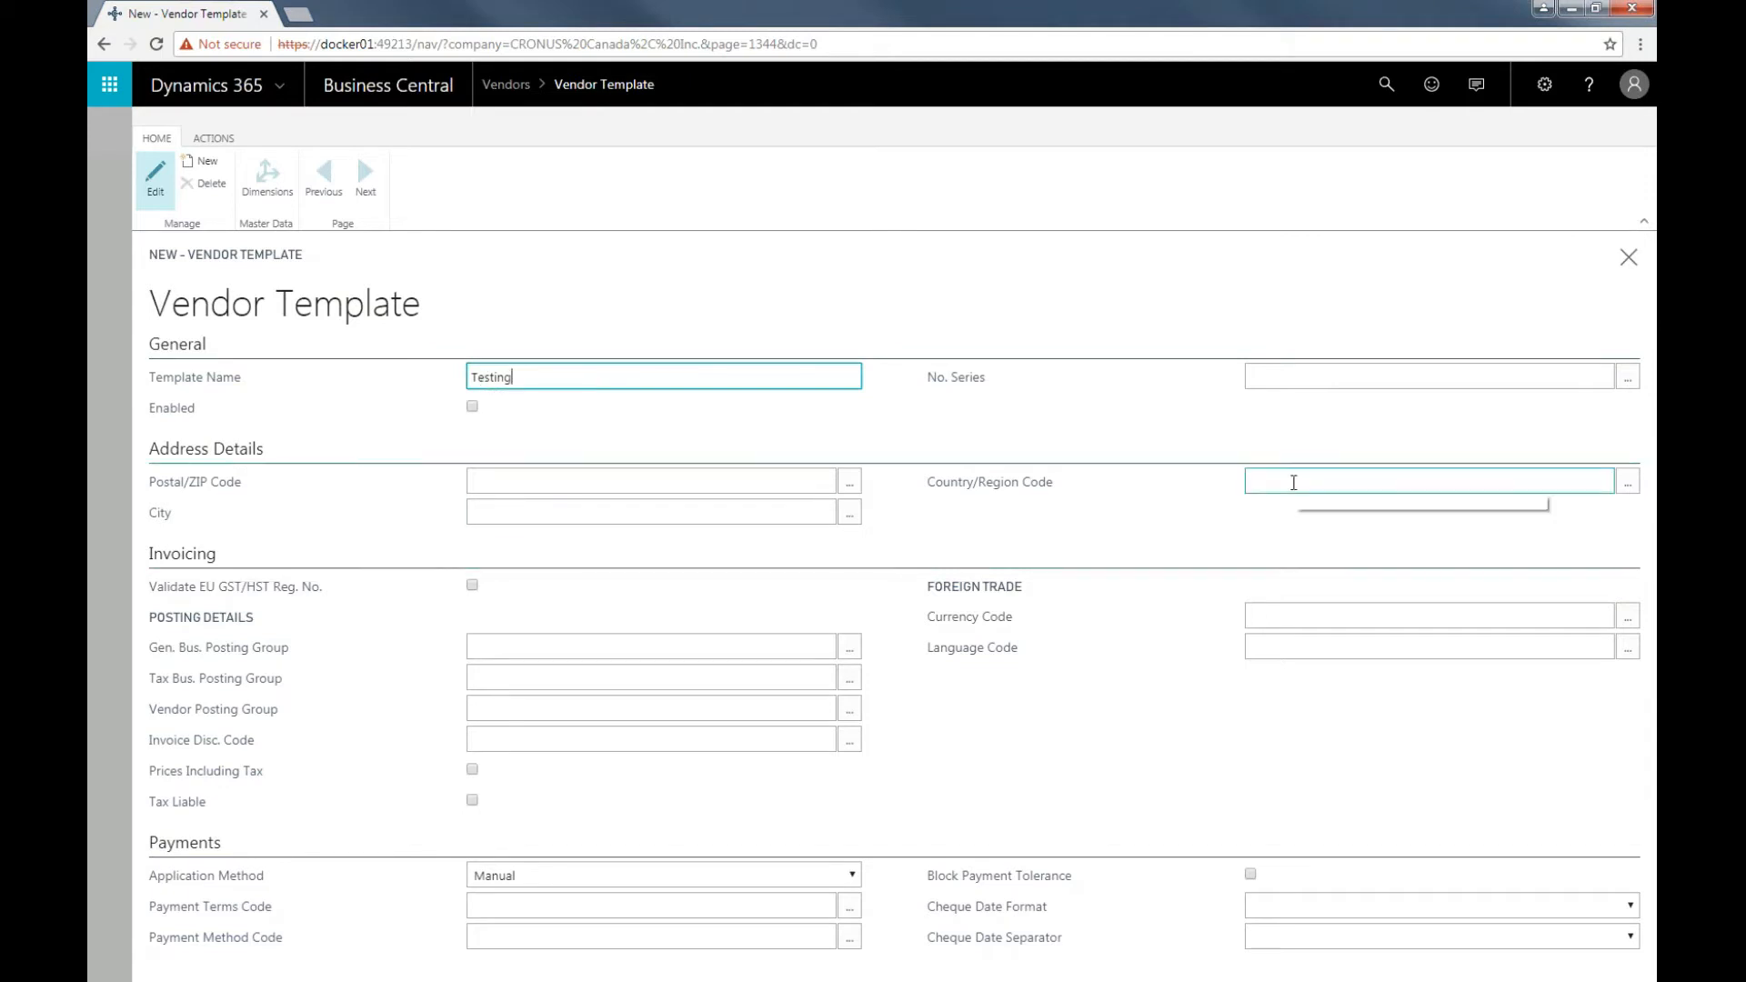
{"action": "type", "text": "US"}
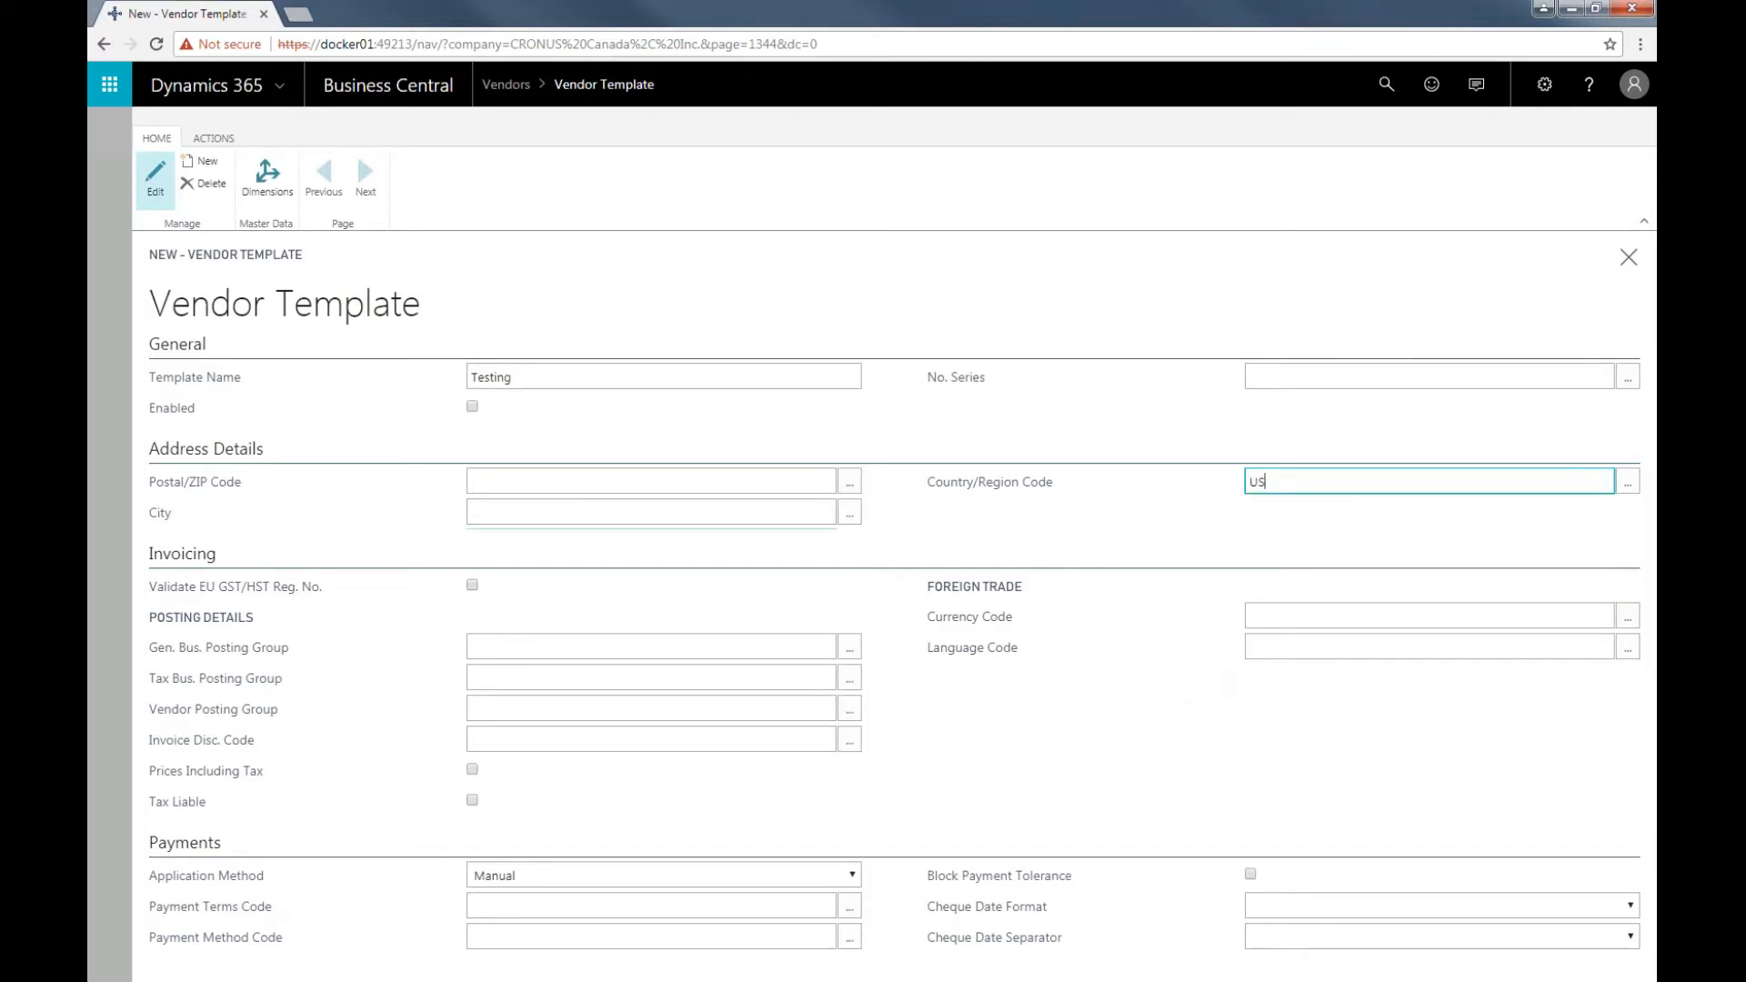
{"action": "left_click", "coordinate": [651, 679]}
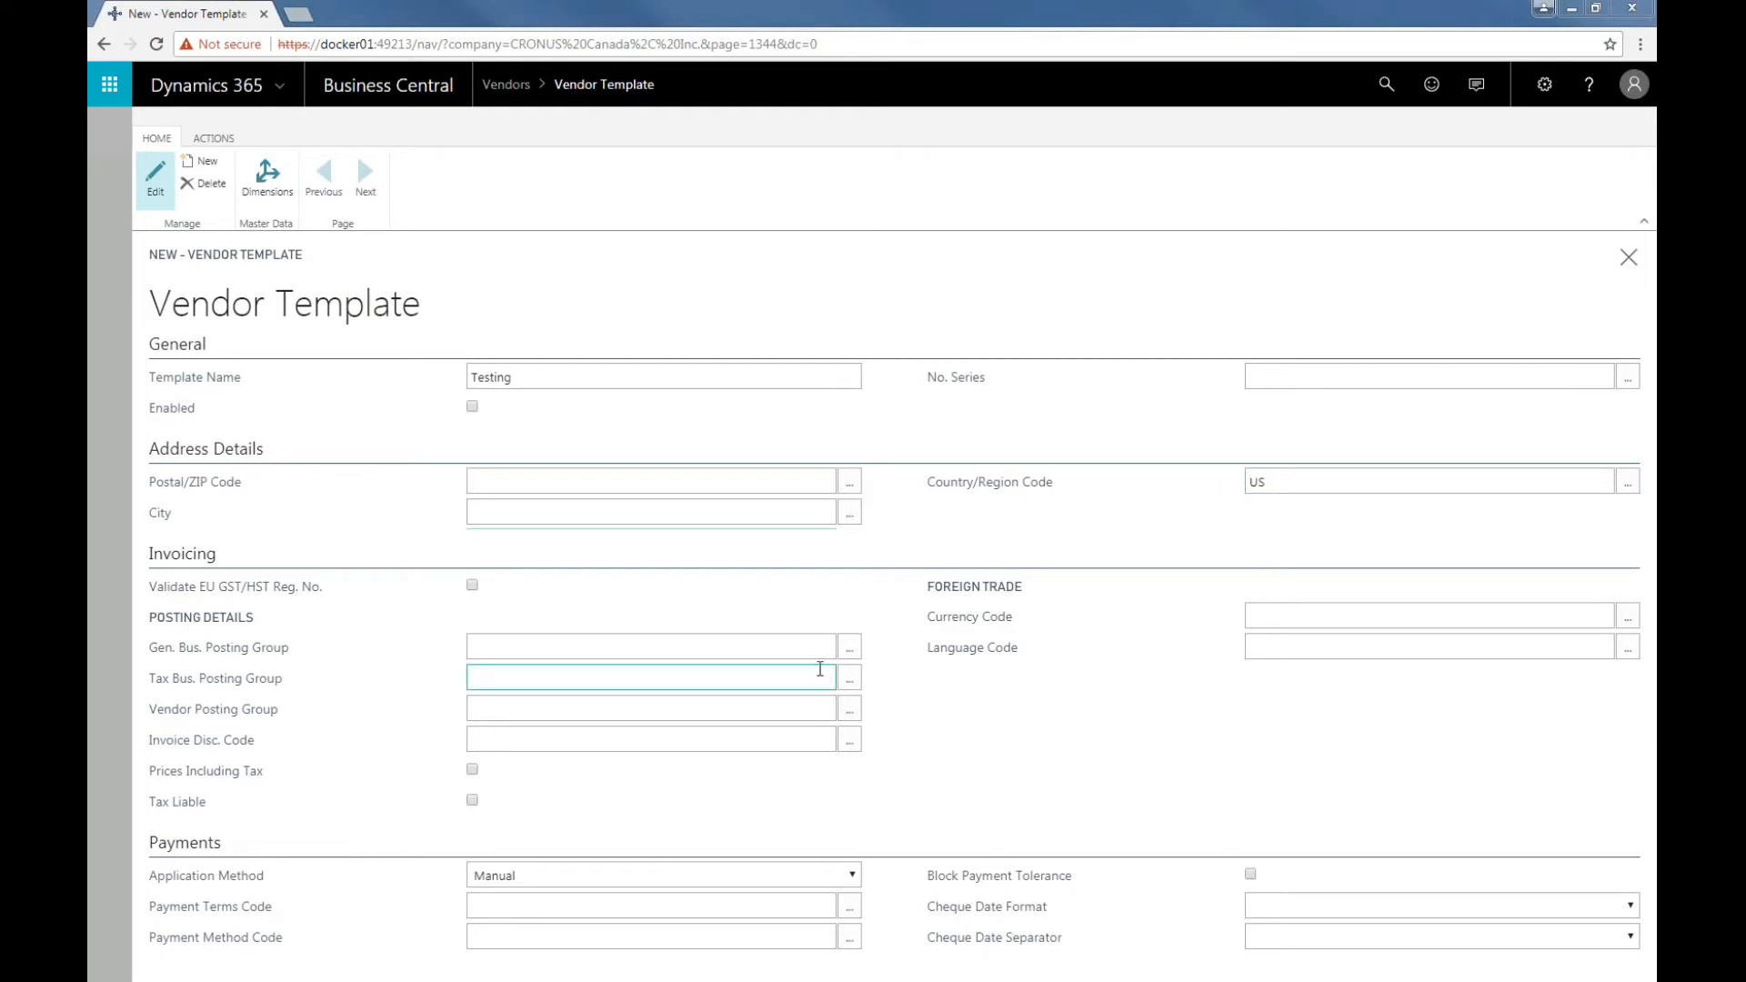
{"action": "left_click", "coordinate": [849, 648]}
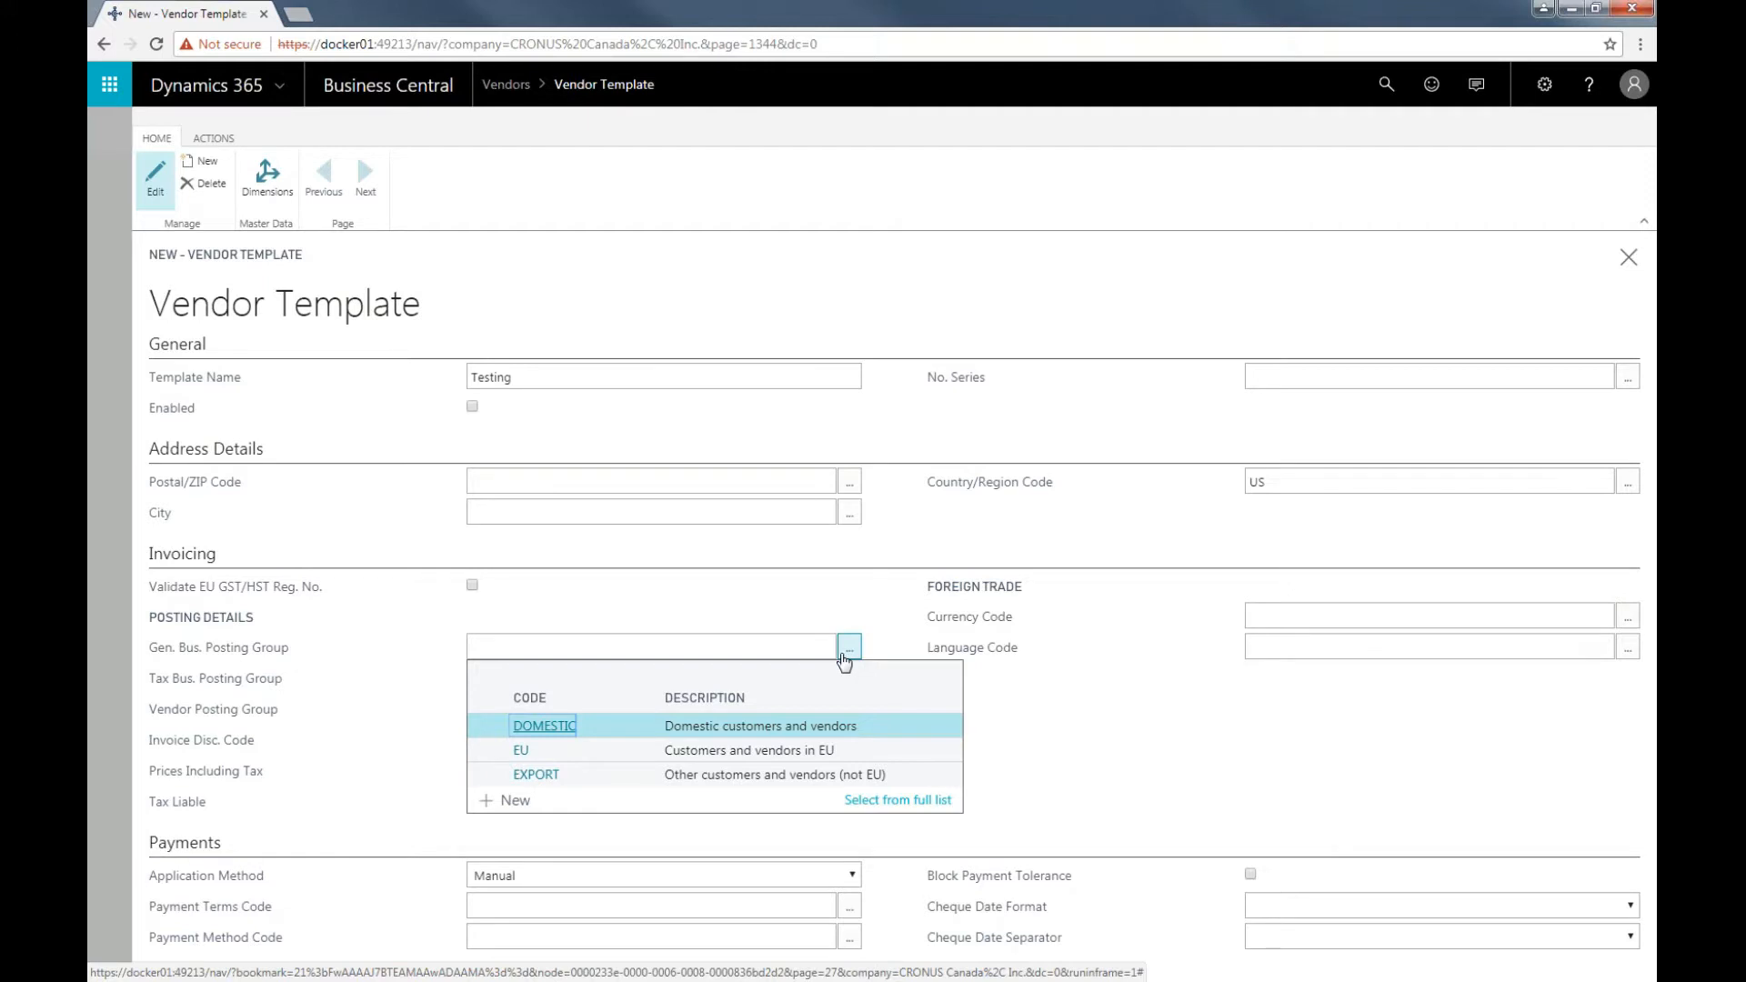
Step: Set Gen. Bus. and Vendor Posting Groups to DOMESTIC and Currency Code to USD
{"action": "left_click", "coordinate": [544, 726]}
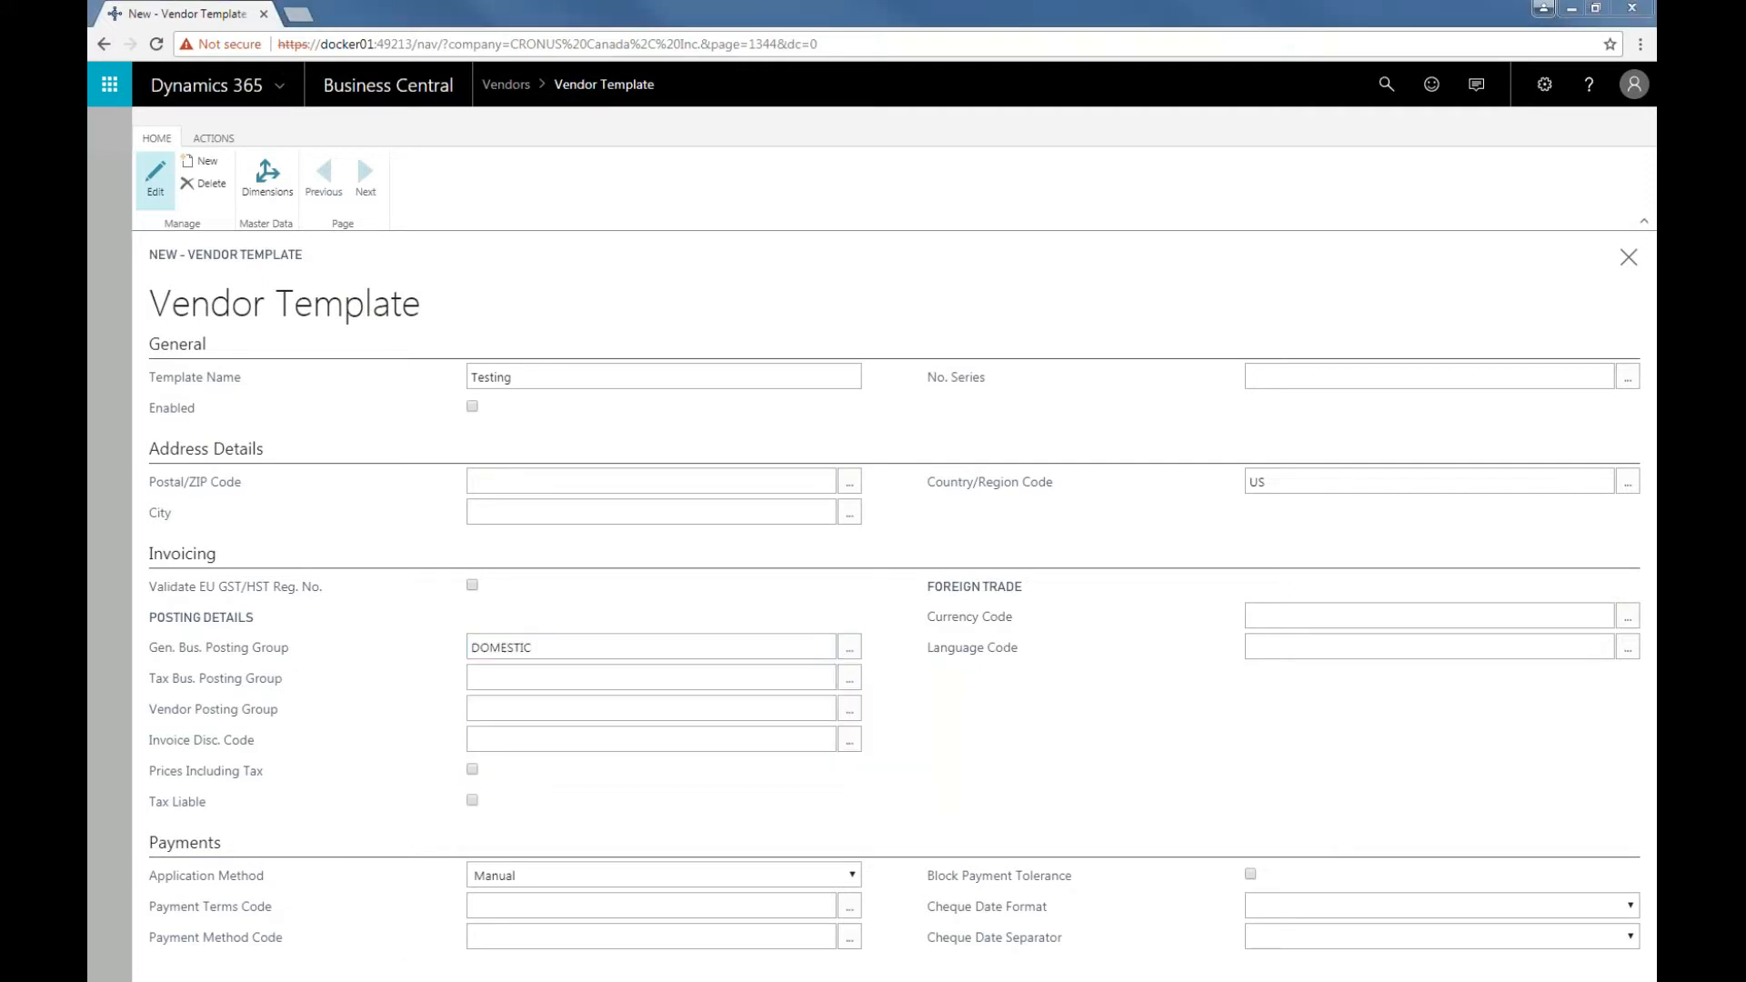
{"action": "left_click", "coordinate": [850, 707]}
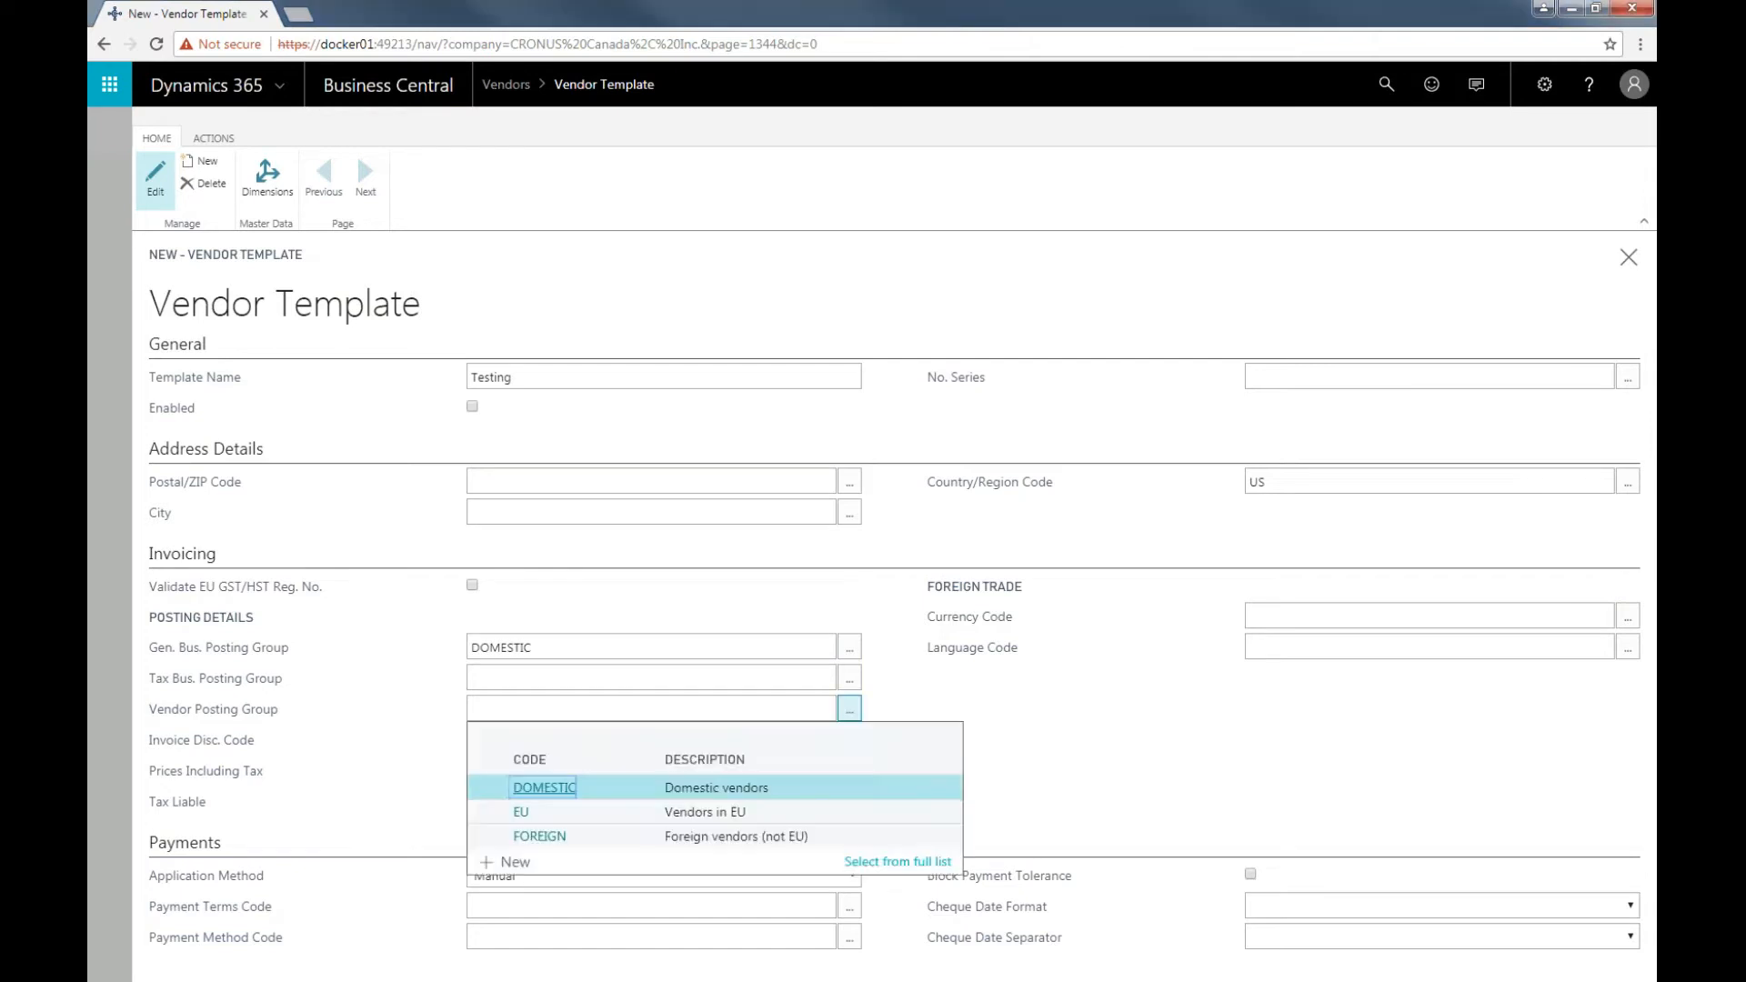
{"action": "mouse_move", "coordinate": [1070, 773]}
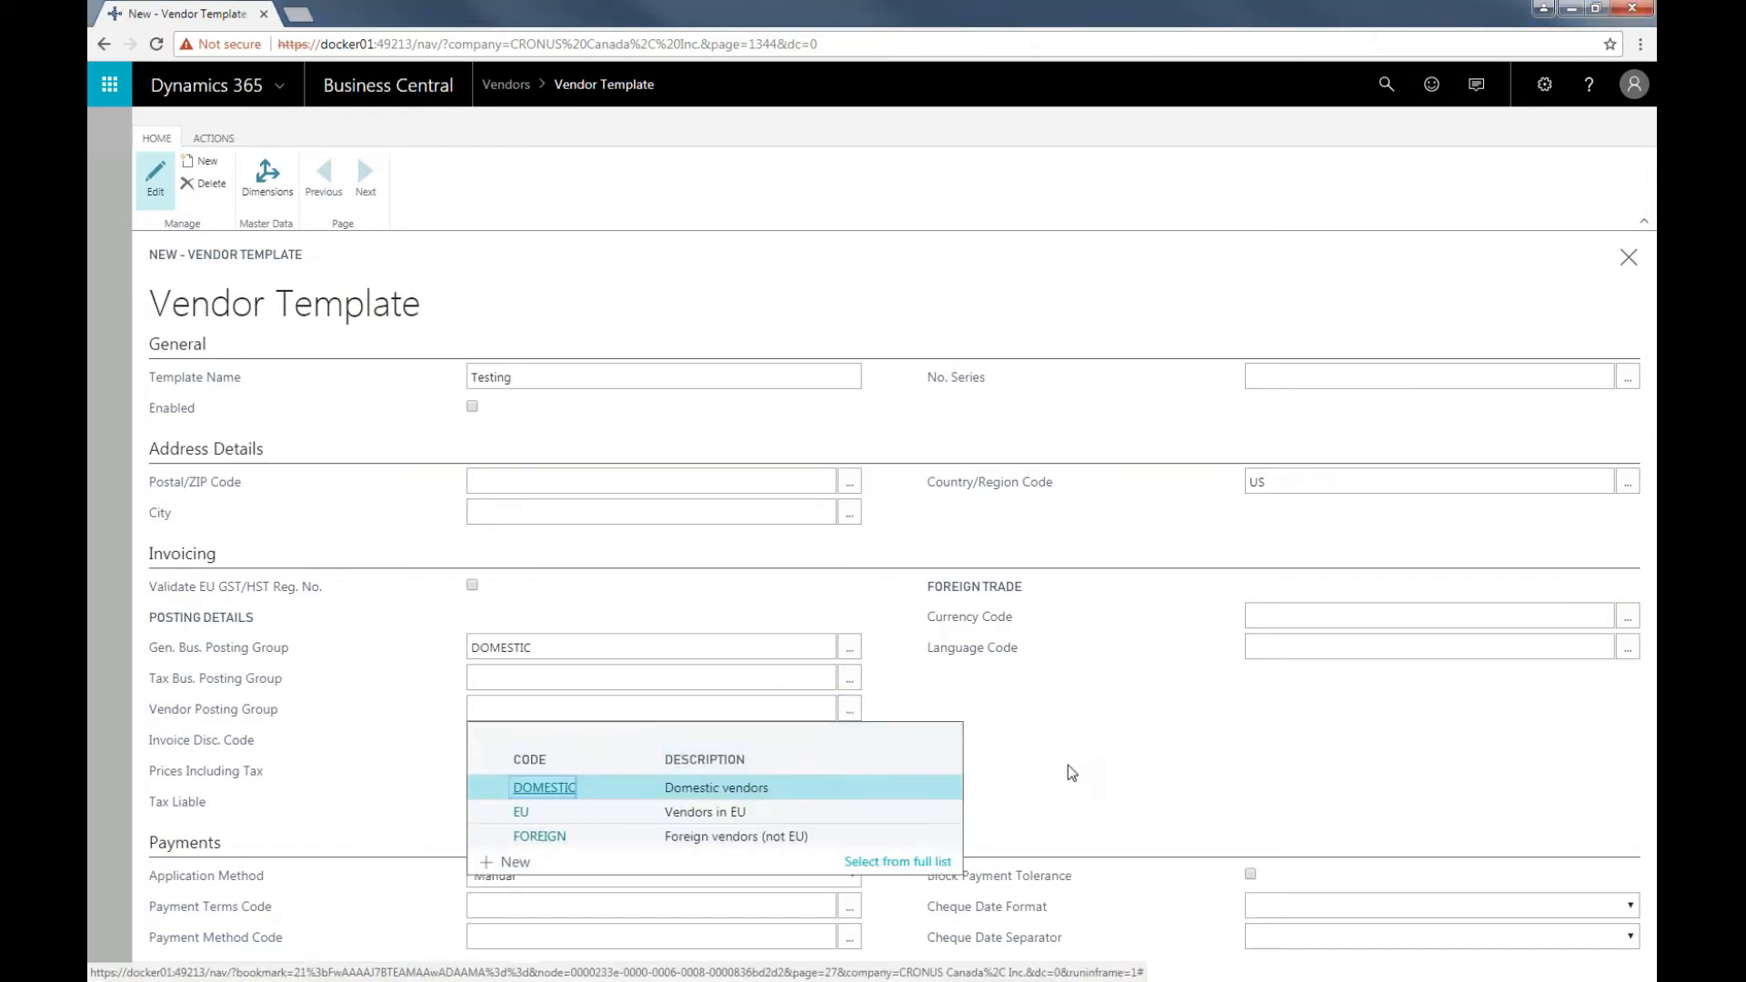
{"action": "mouse_move", "coordinate": [544, 788]}
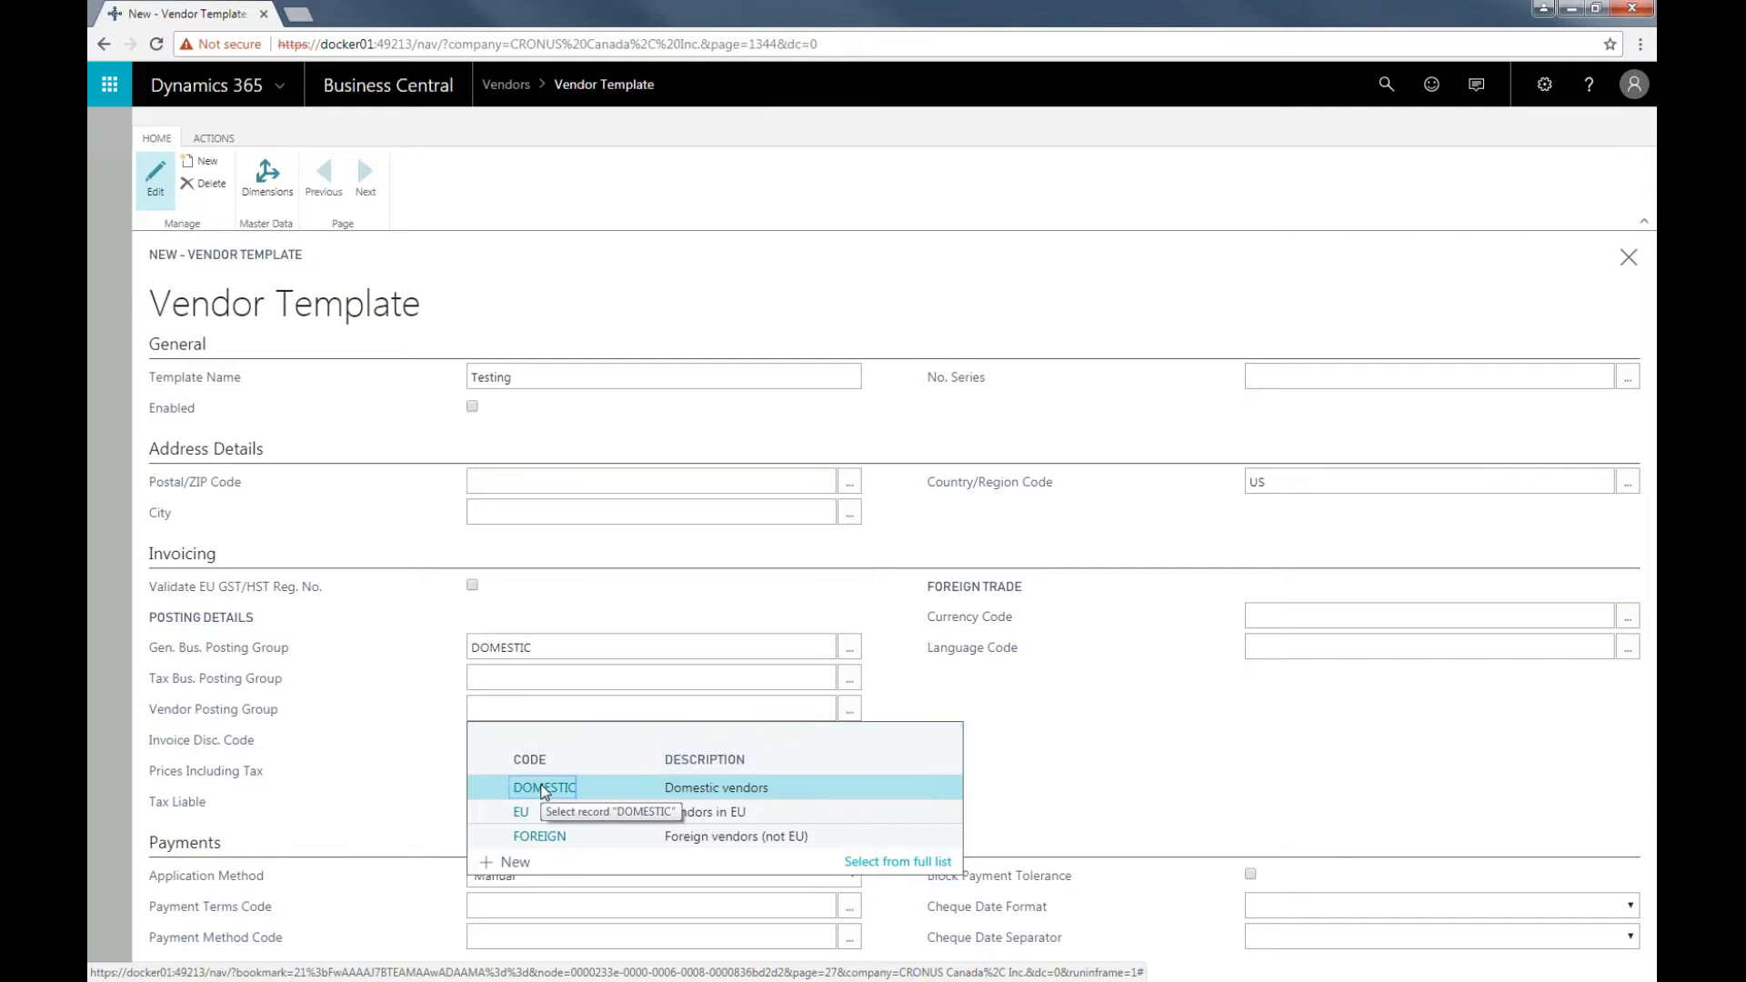
{"action": "left_click", "coordinate": [544, 788]}
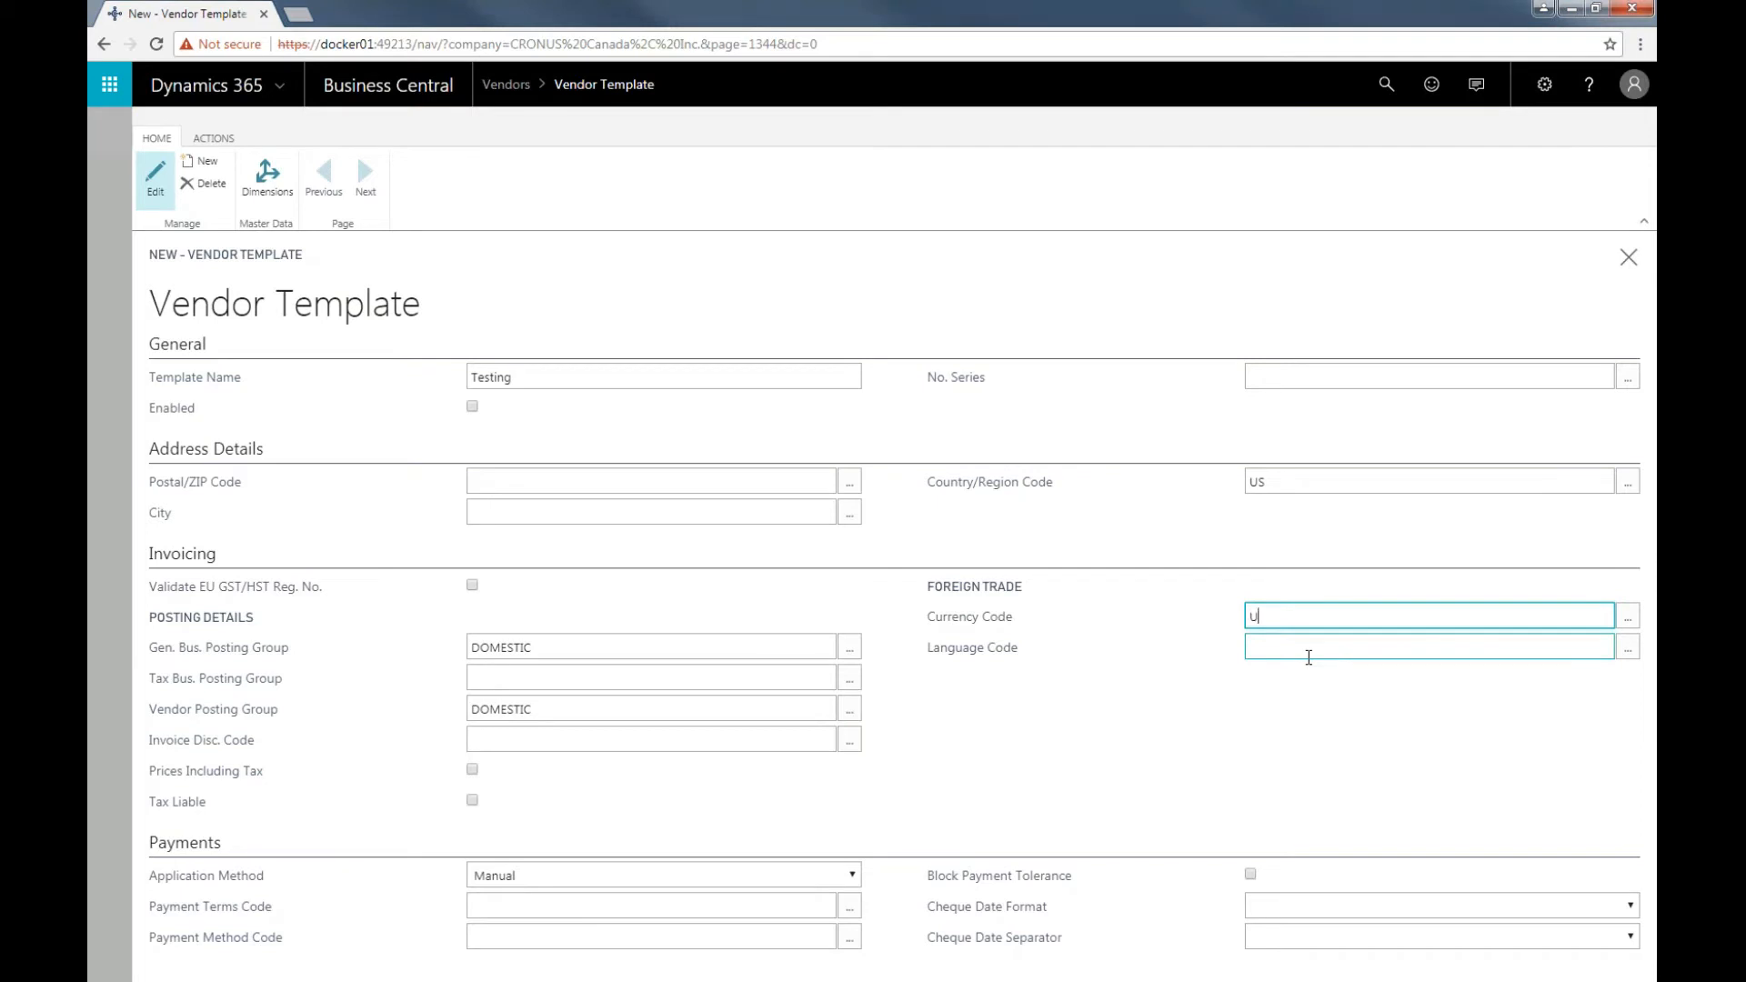
{"action": "type", "text": "S"}
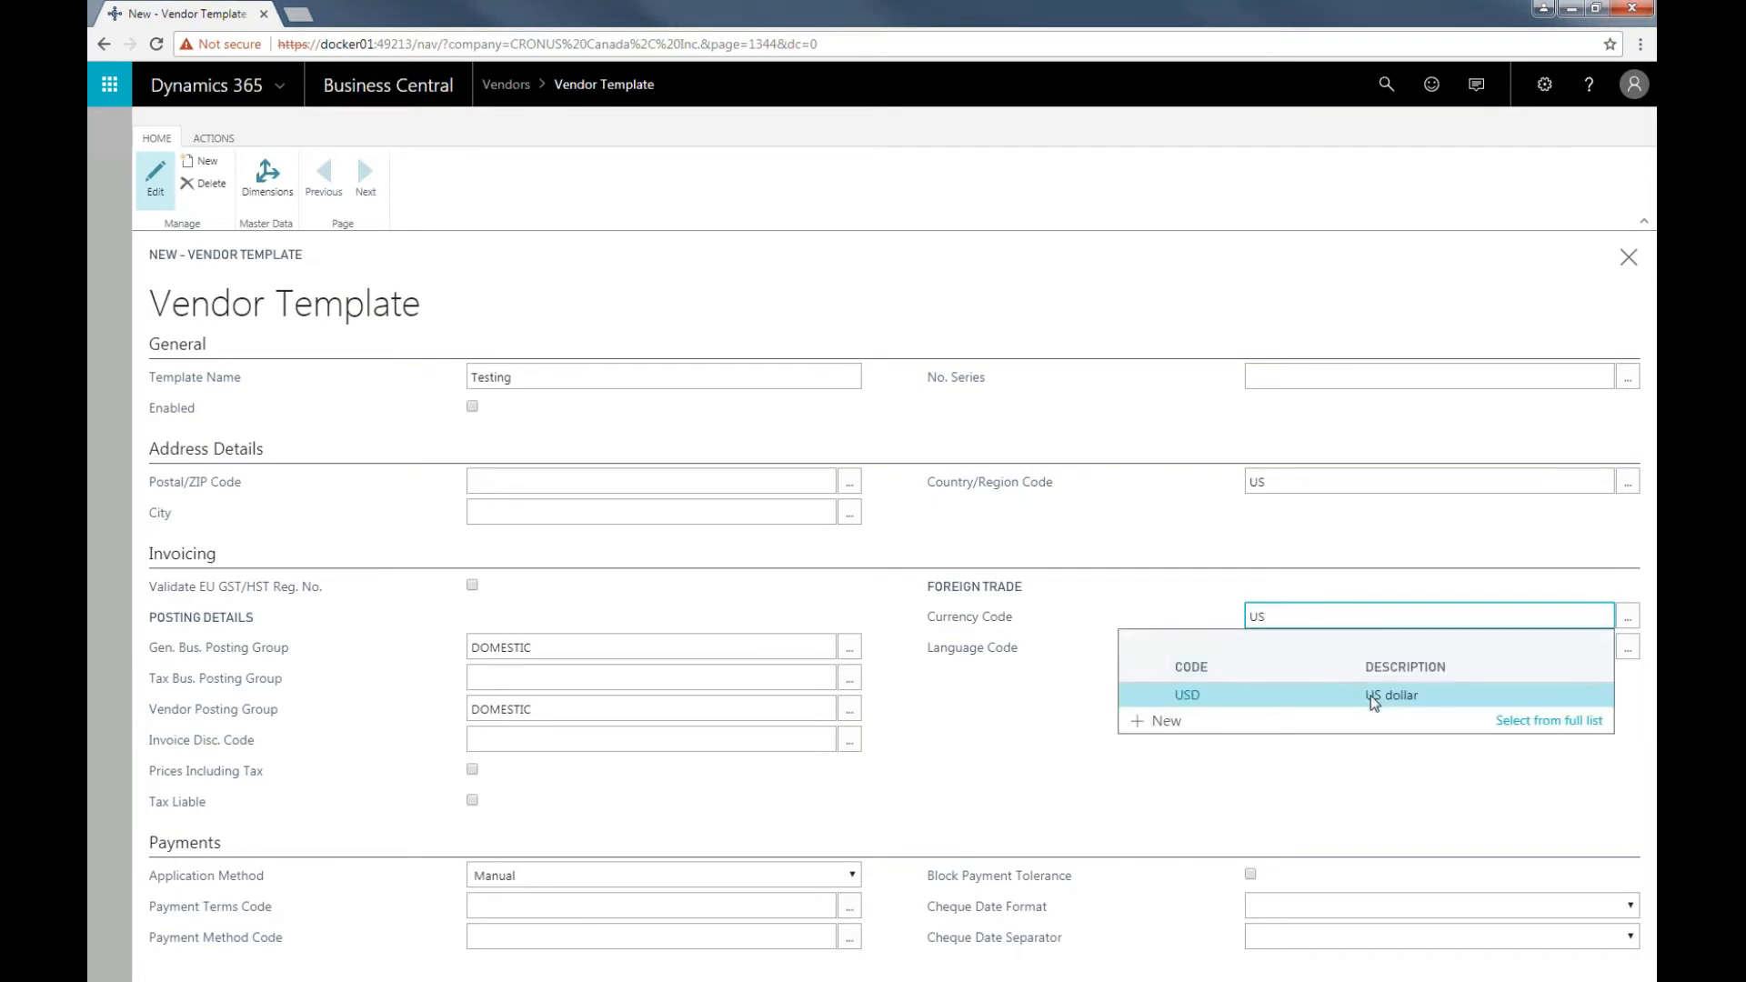
{"action": "left_click", "coordinate": [1187, 695]}
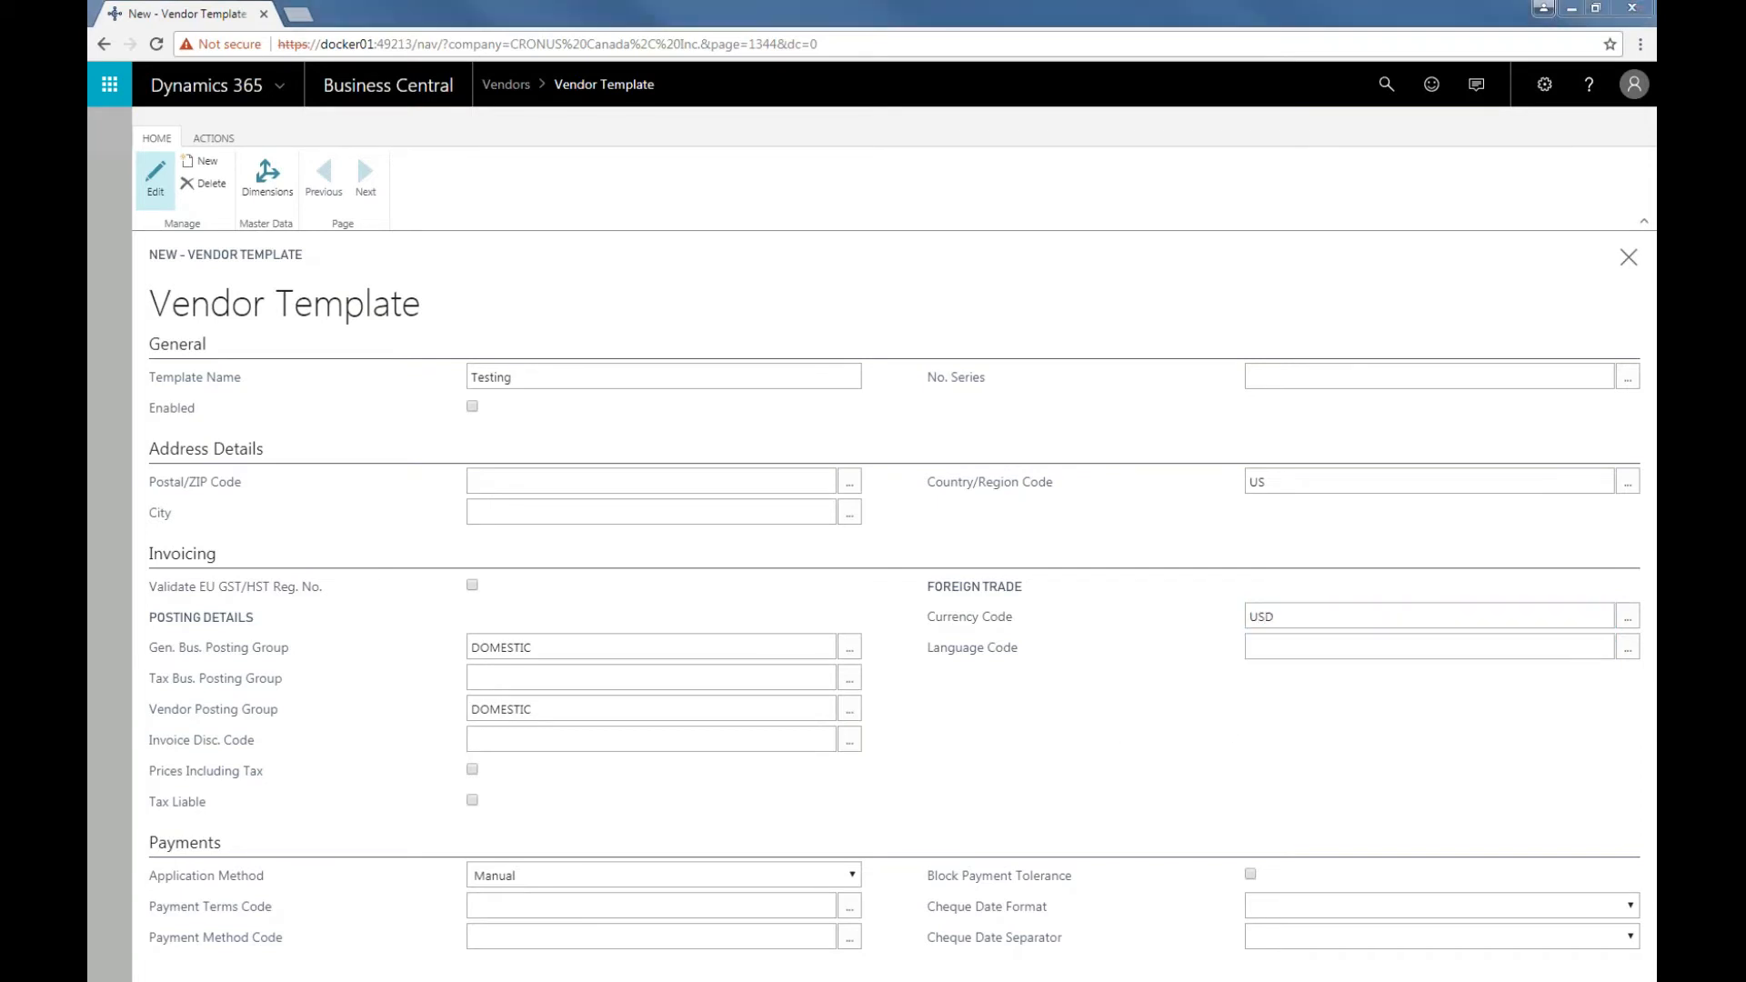
{"action": "mouse_move", "coordinate": [1547, 691]}
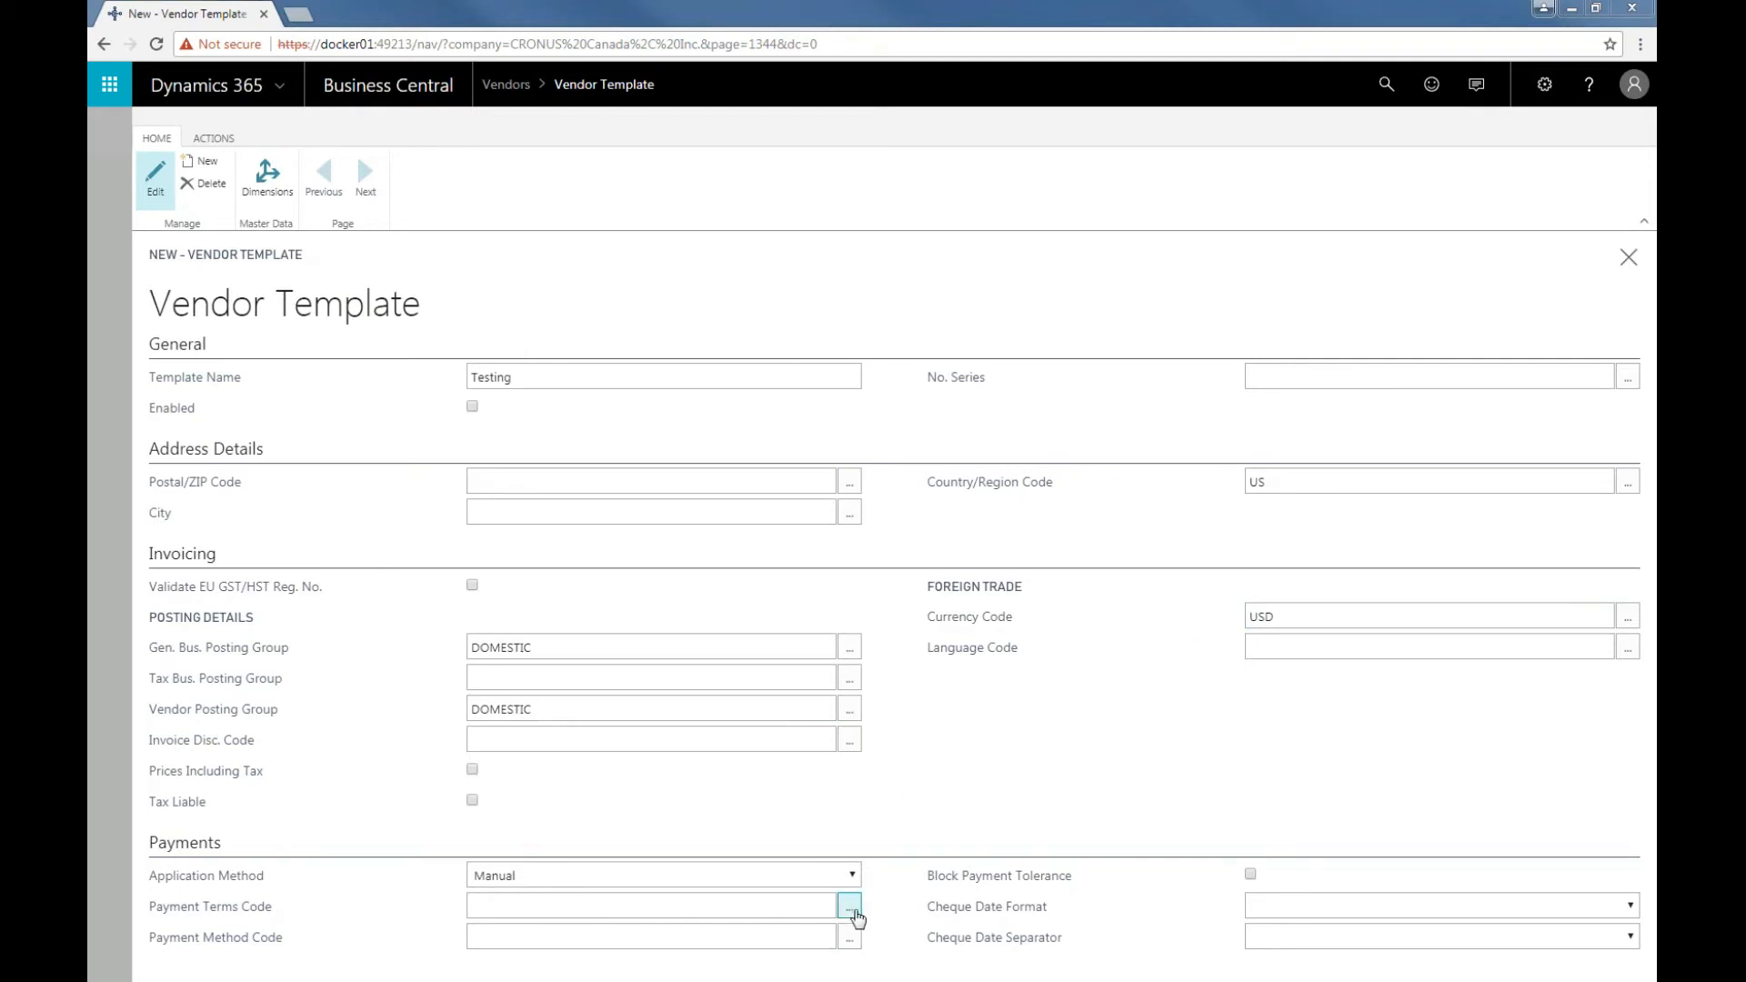
Step: Set payment terms to 21 DAYS, then create new vendor V00090 from the Testing template
{"action": "left_click", "coordinate": [849, 903]}
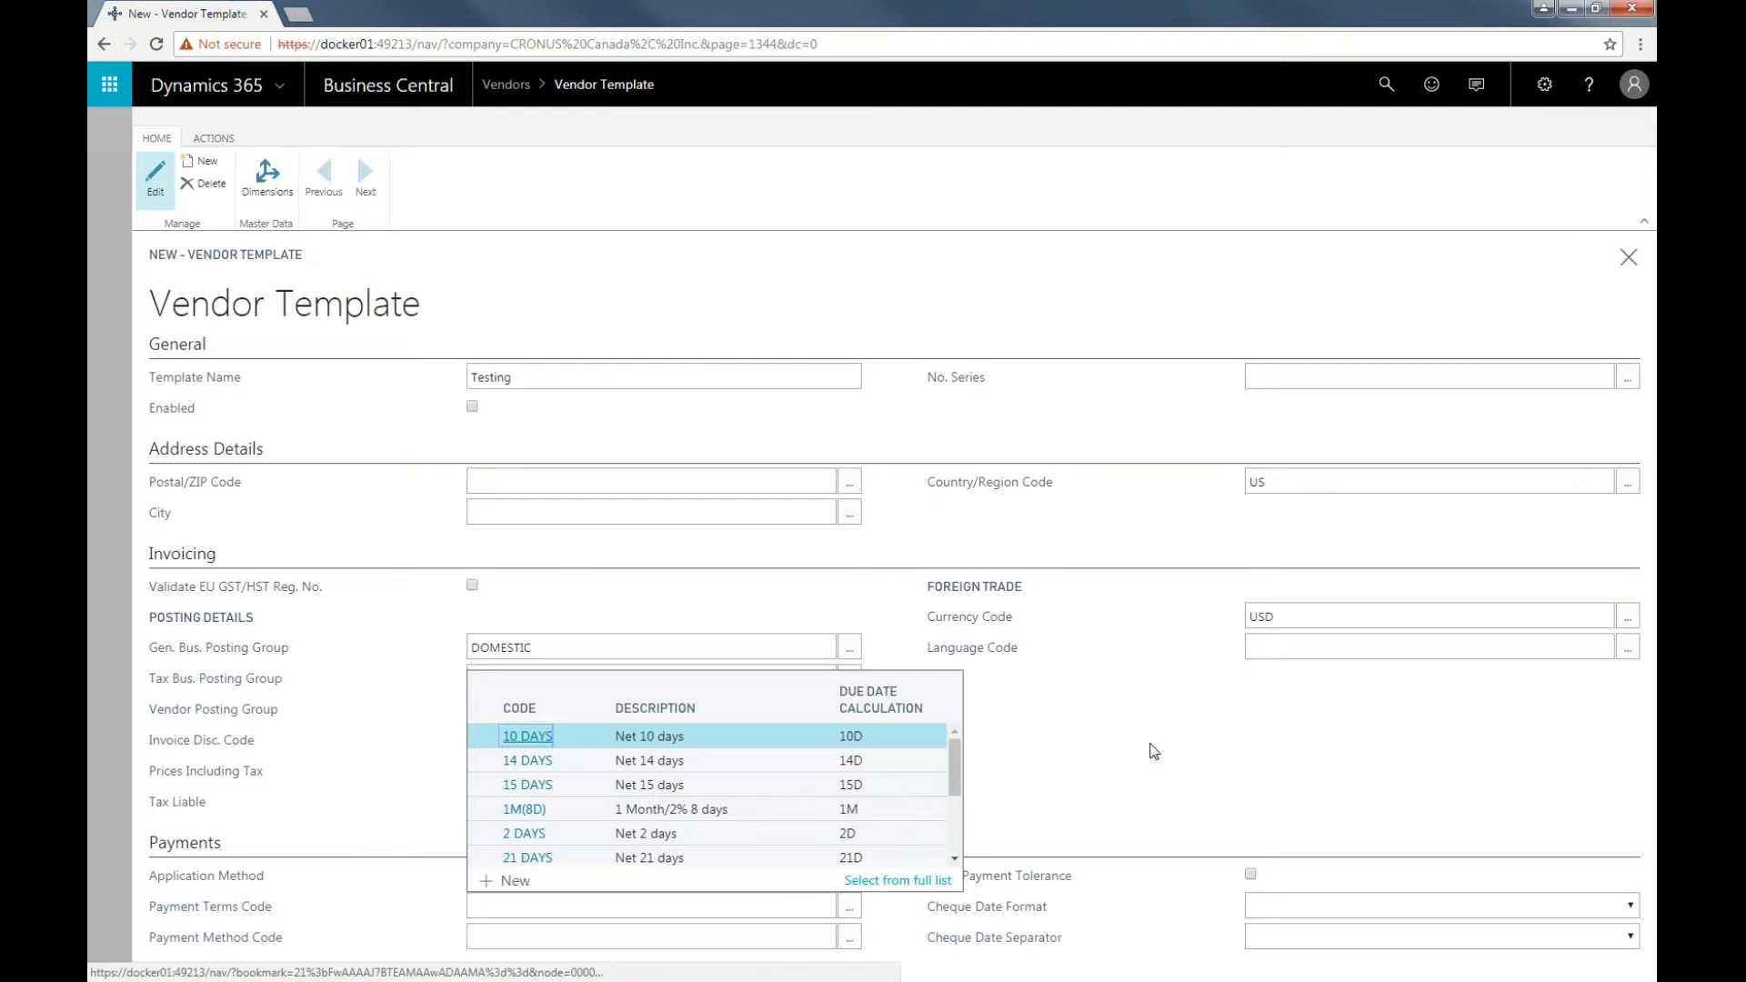
{"action": "mouse_move", "coordinate": [611, 855]}
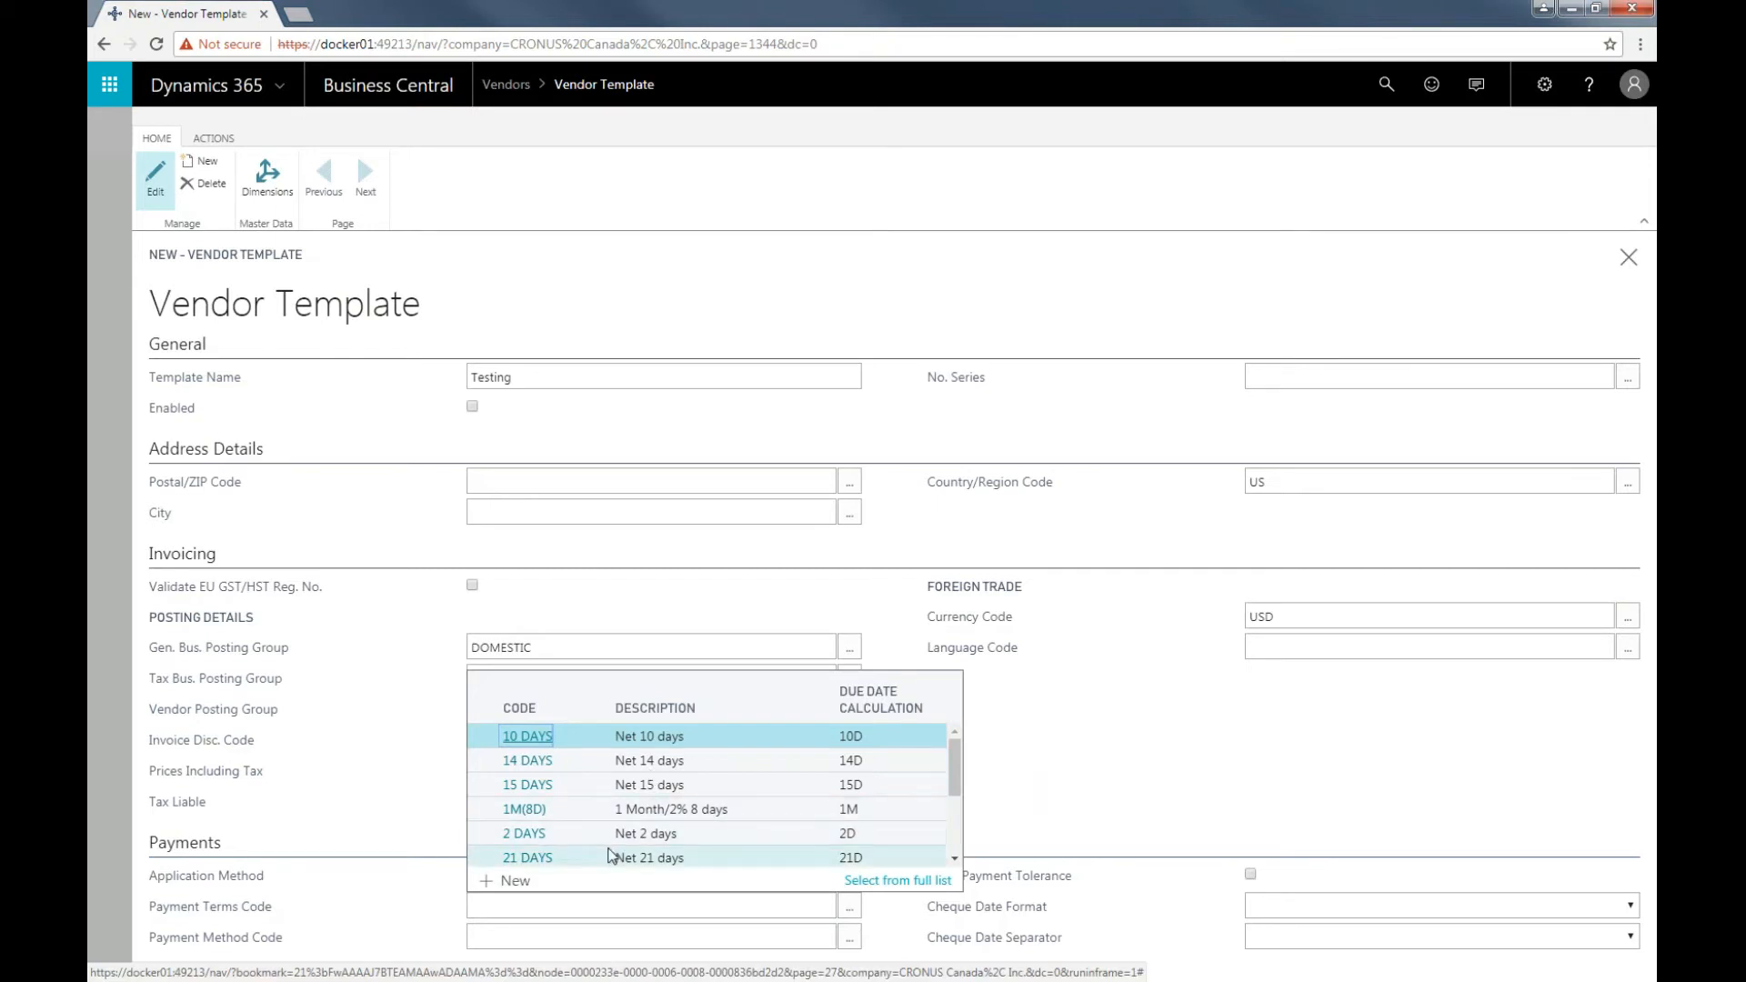
{"action": "left_click", "coordinate": [527, 857]}
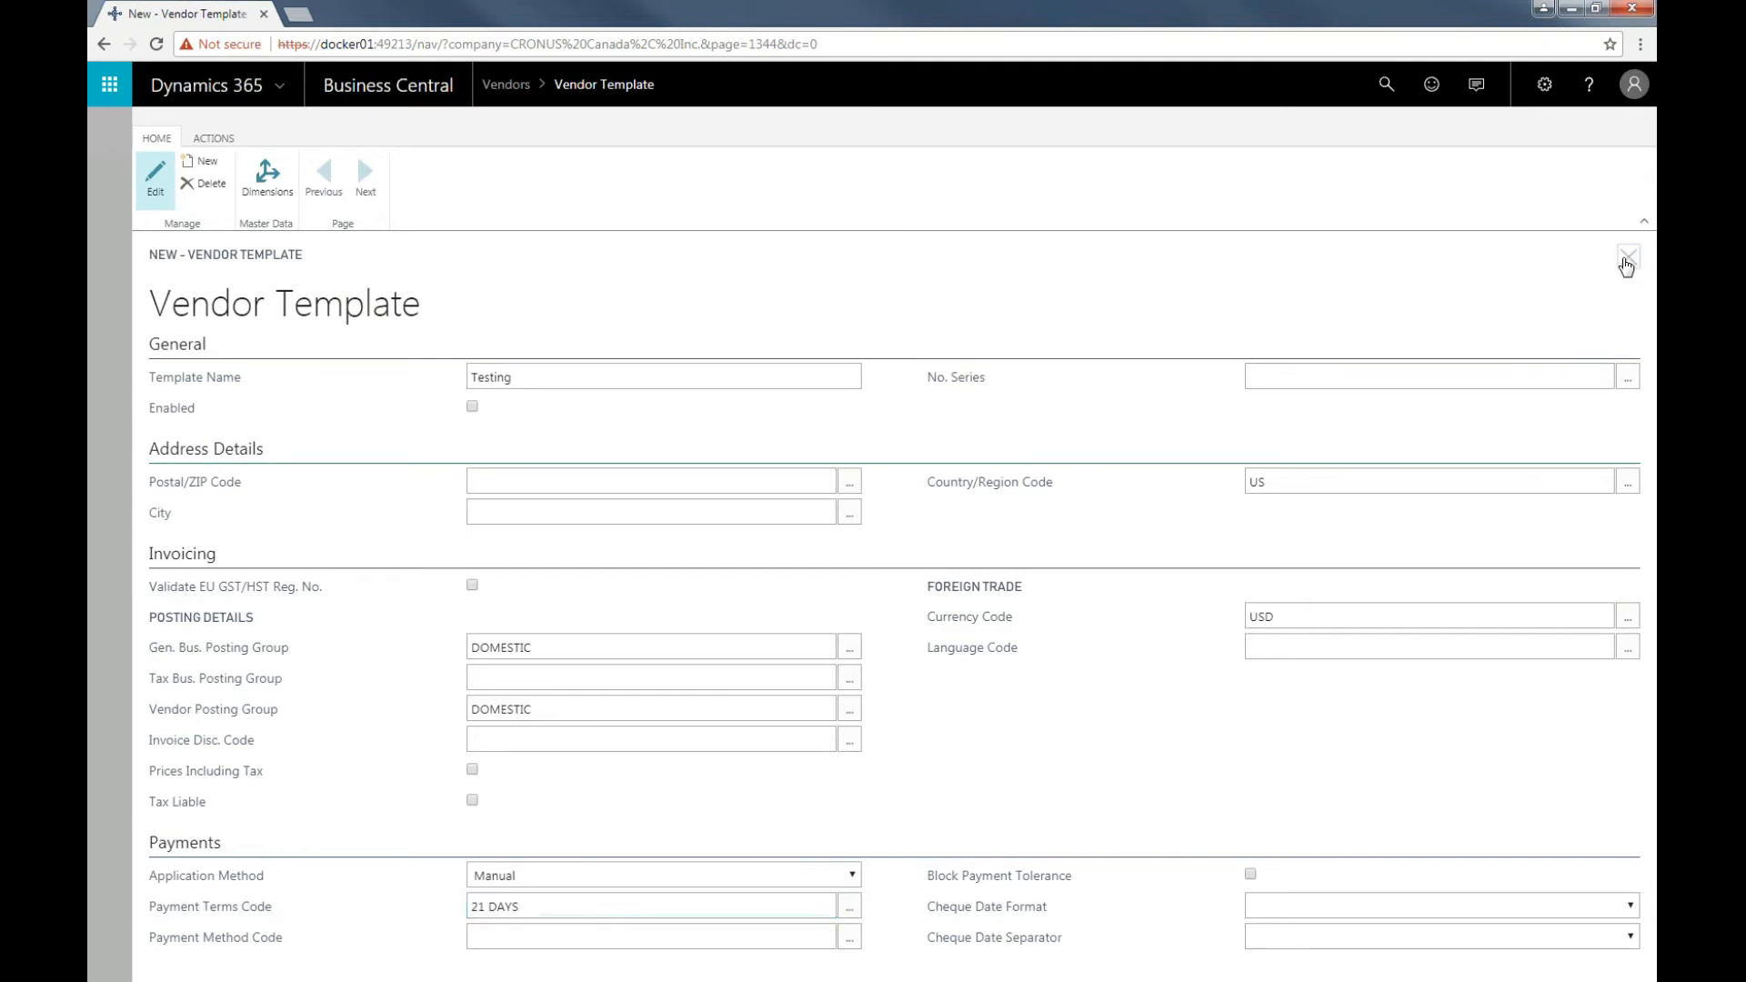
{"action": "left_click", "coordinate": [1626, 258]}
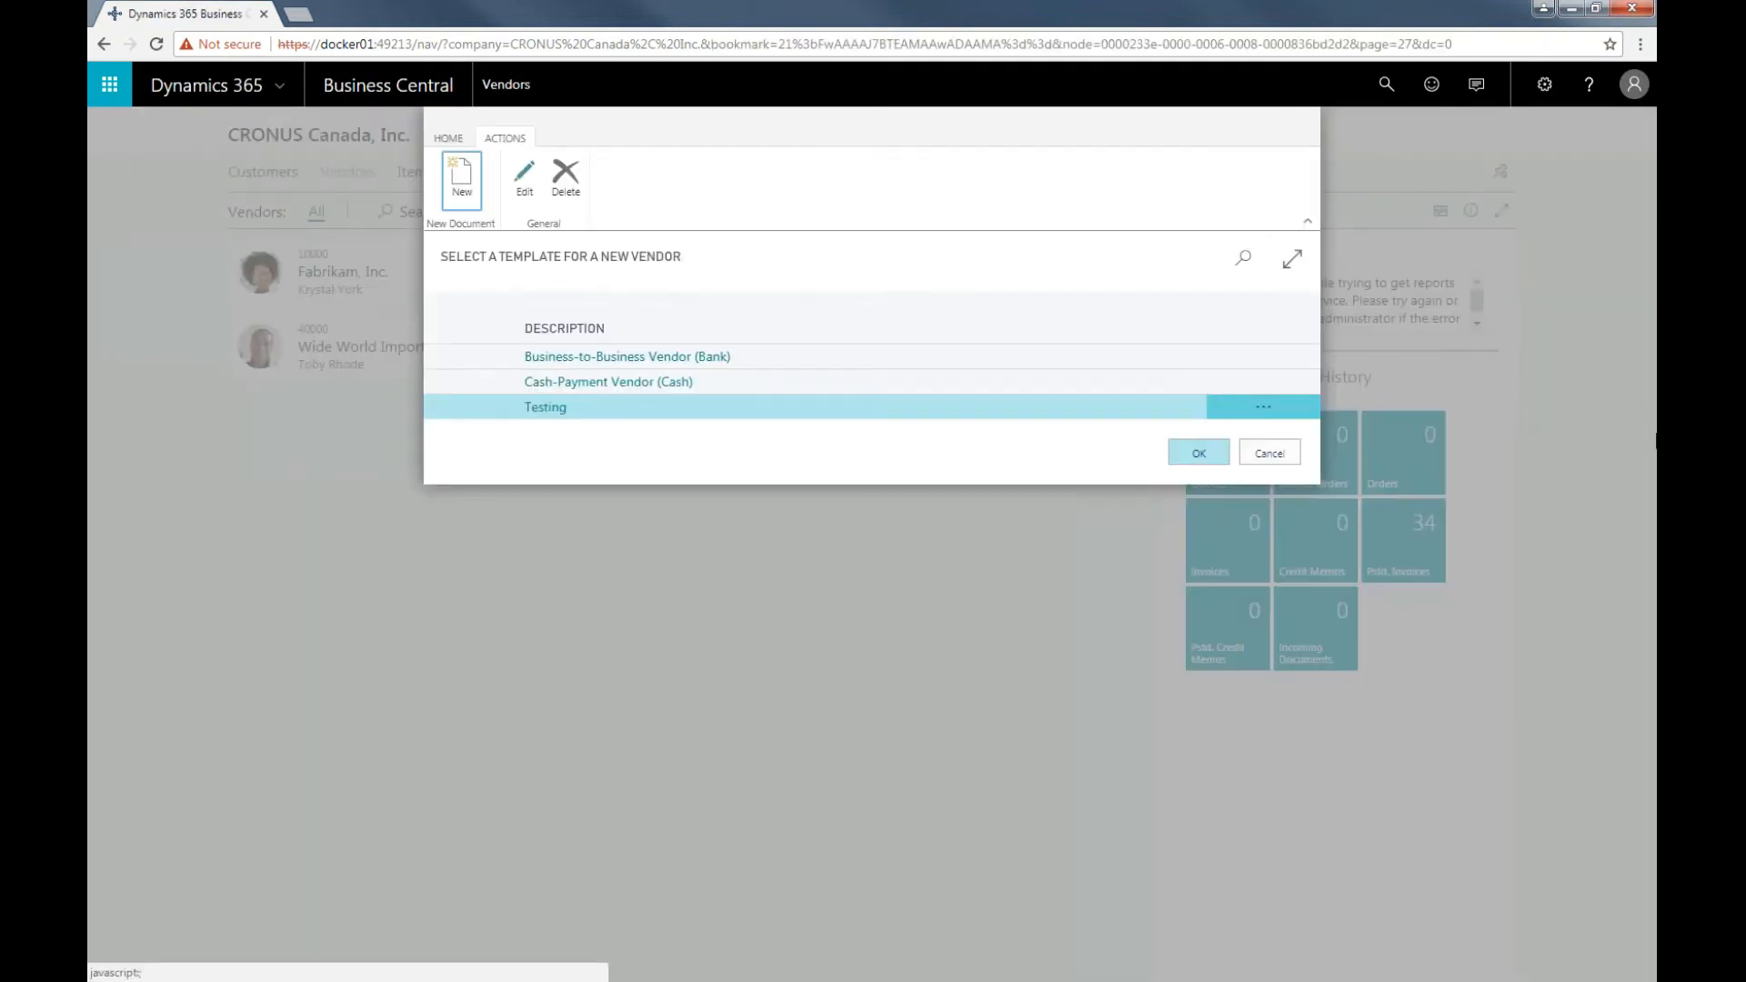
{"action": "mouse_move", "coordinate": [1571, 413]}
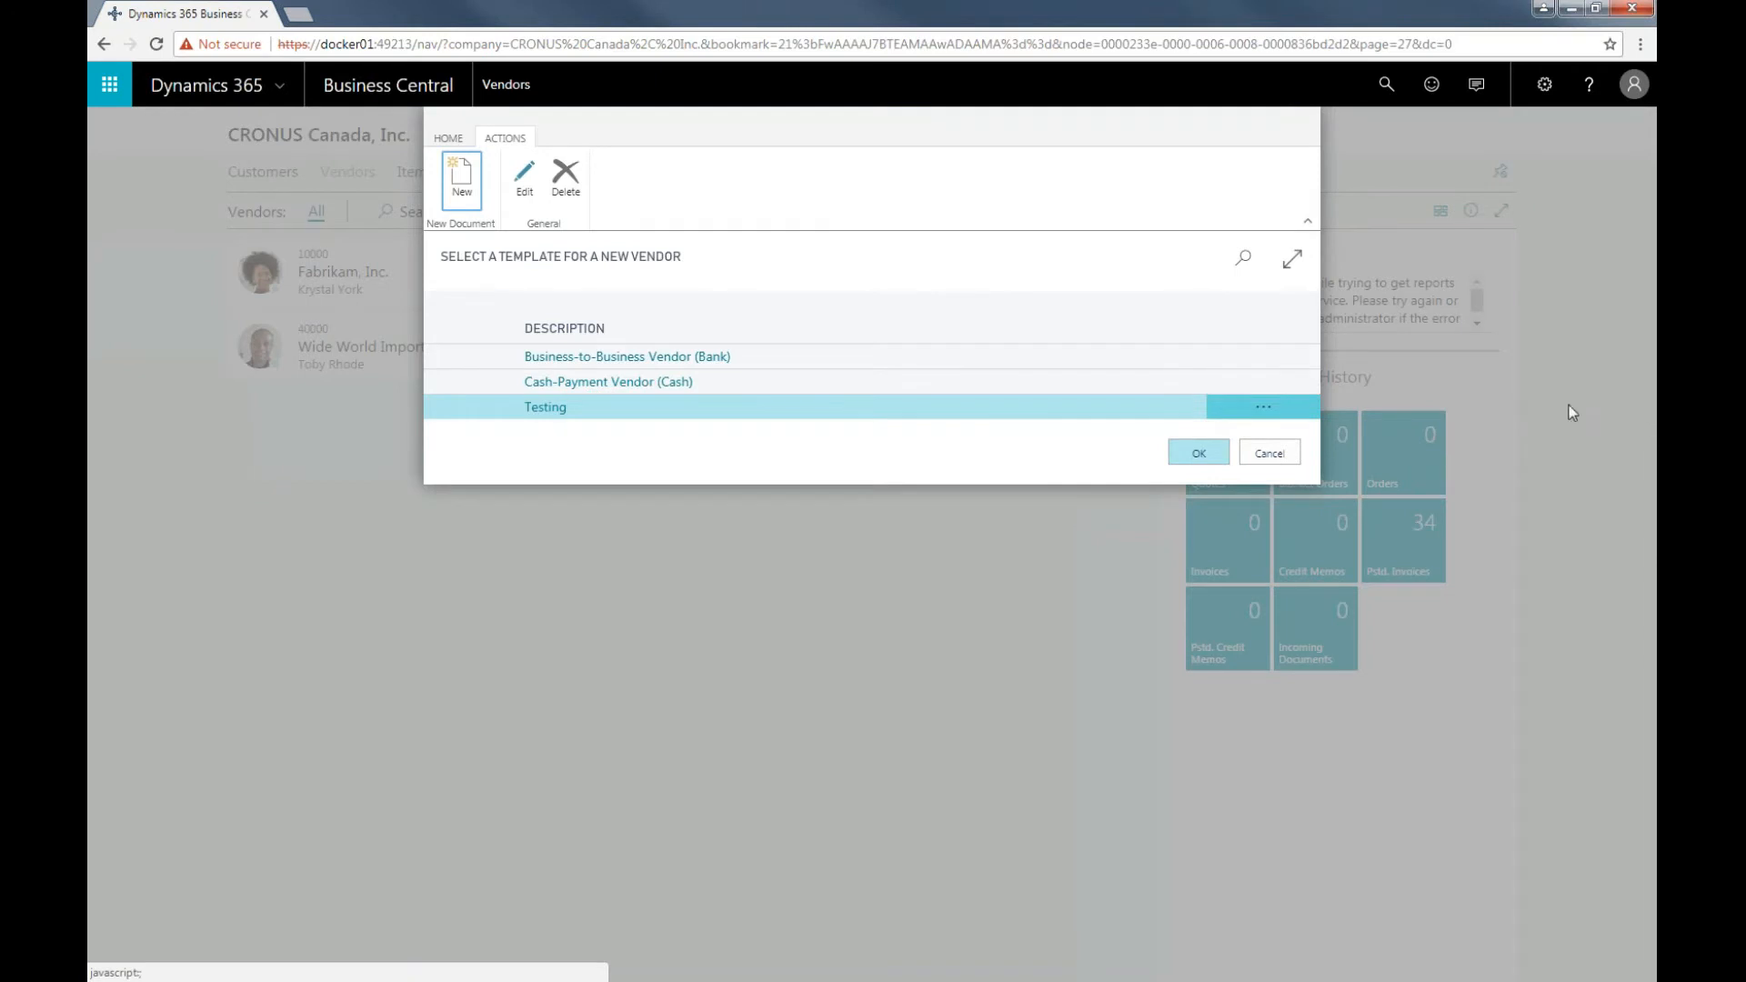
{"action": "left_click", "coordinate": [1267, 453]}
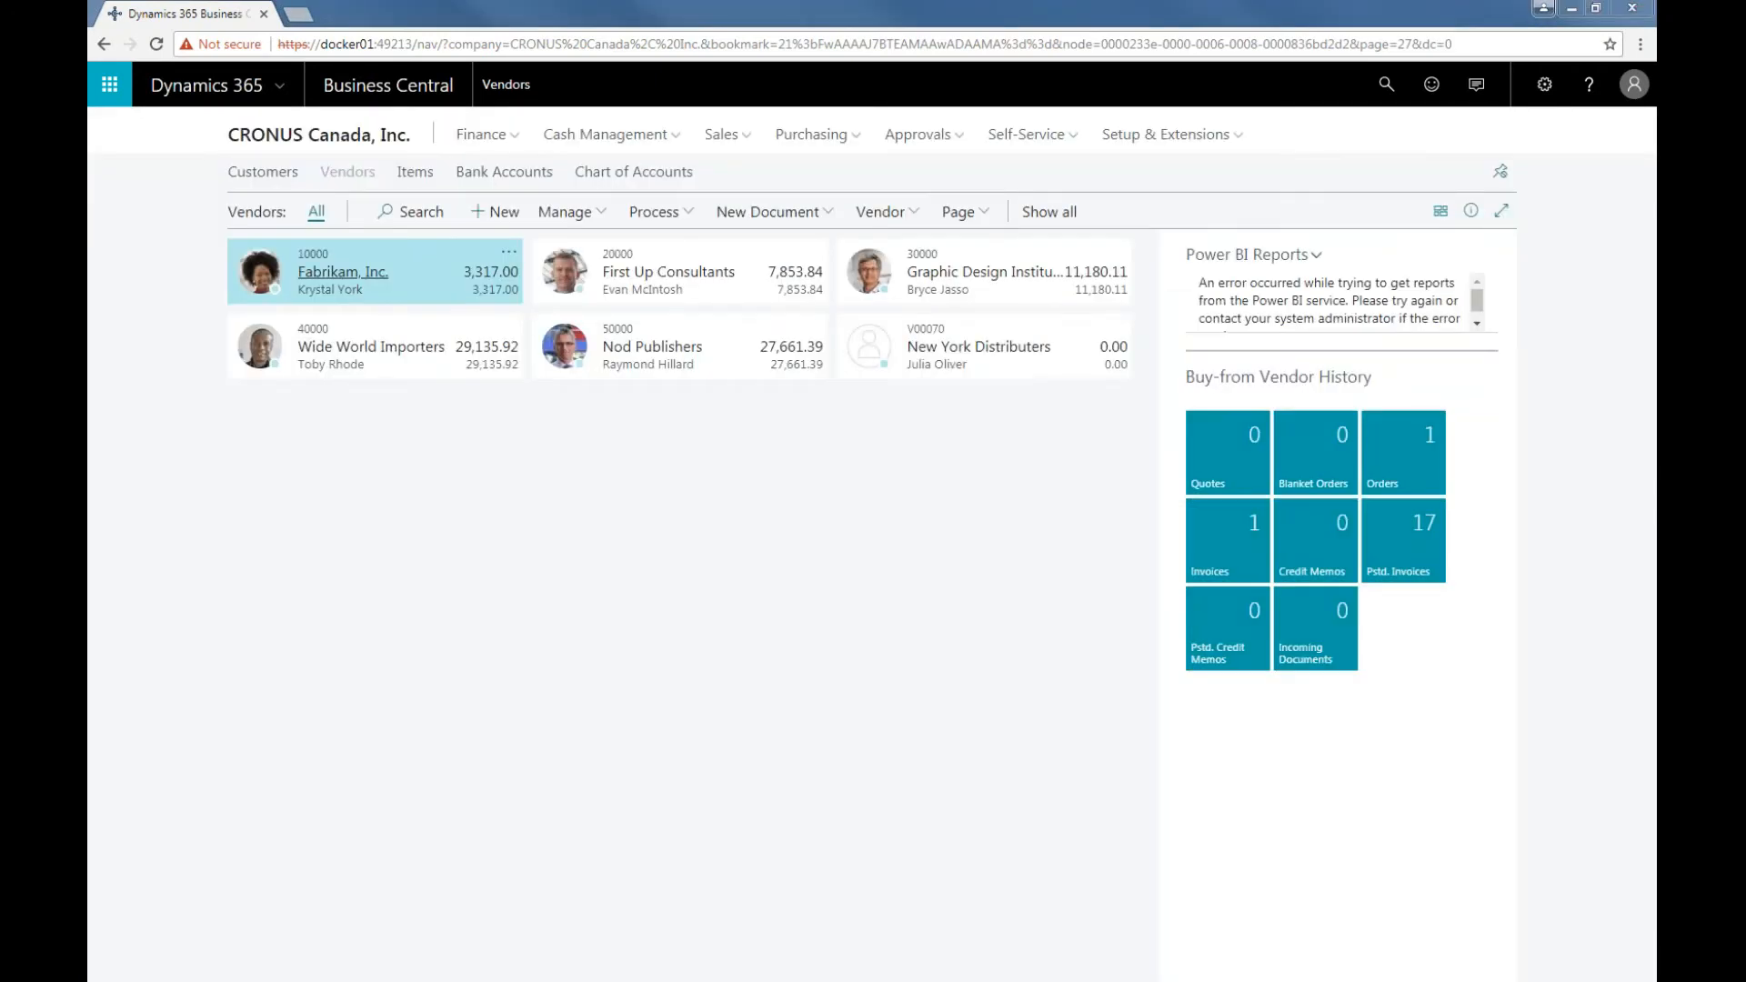
{"action": "left_click", "coordinate": [495, 210]}
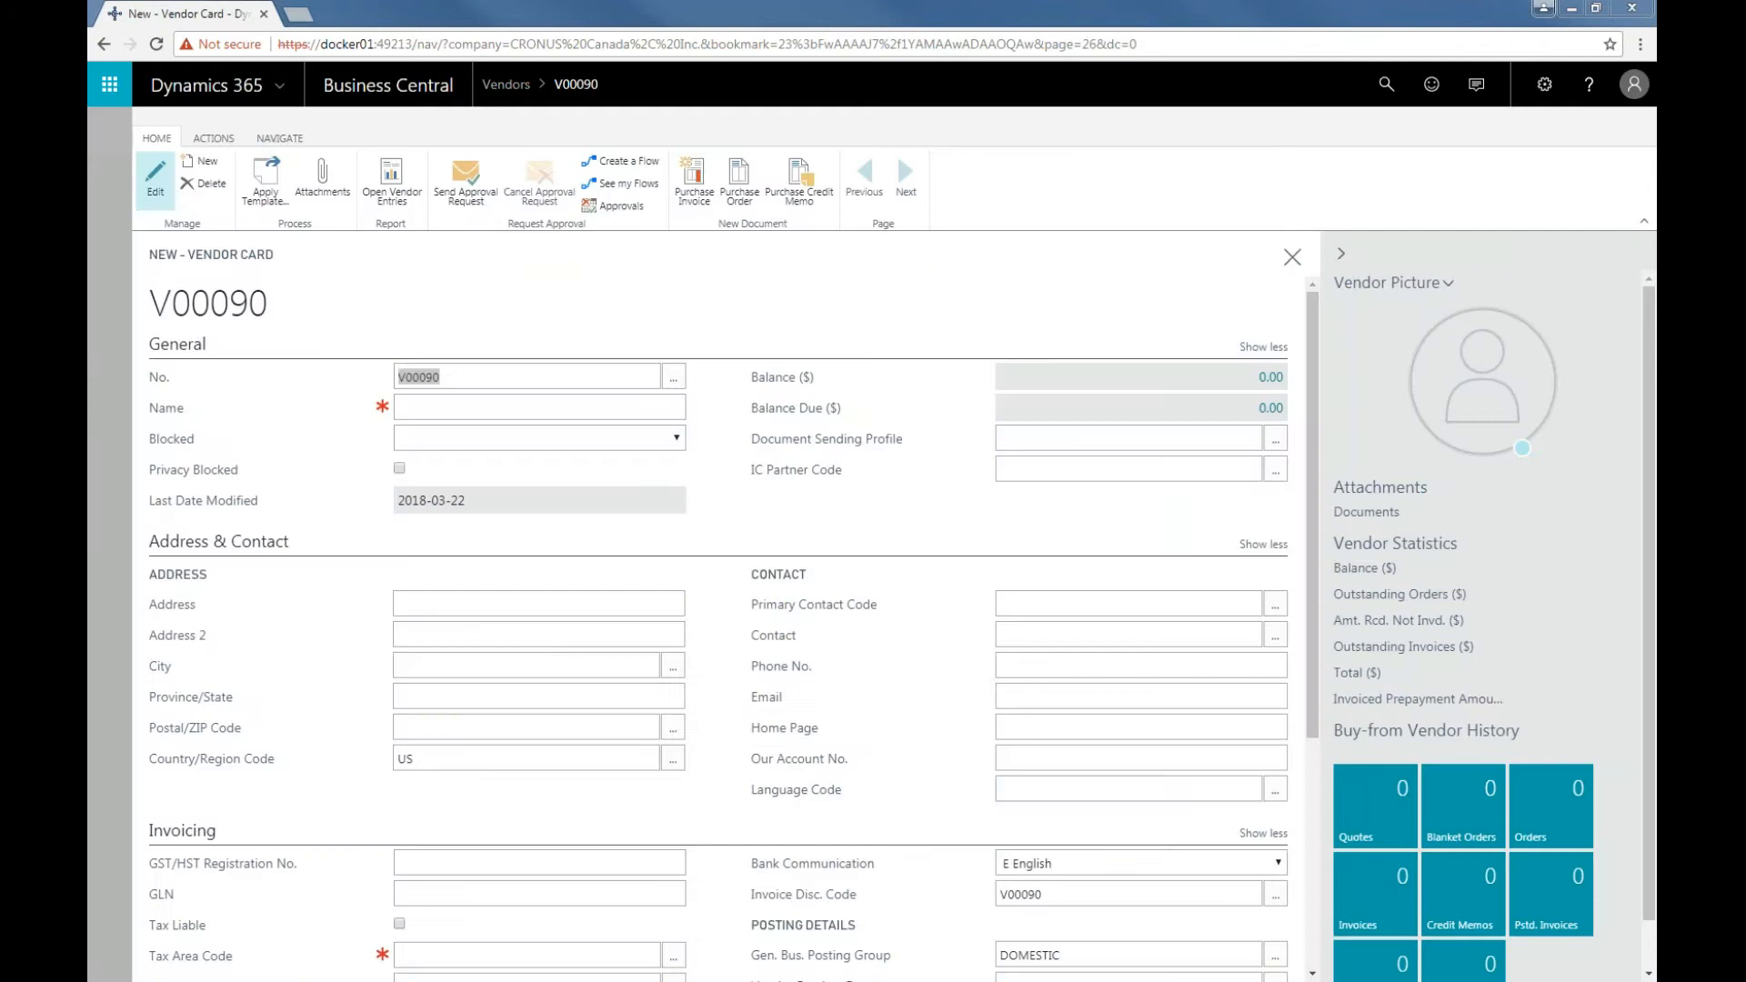
Step: Name the vendor New York Distributors with address 123 Main St, New York, NY 11010
{"action": "type", "text": "N"}
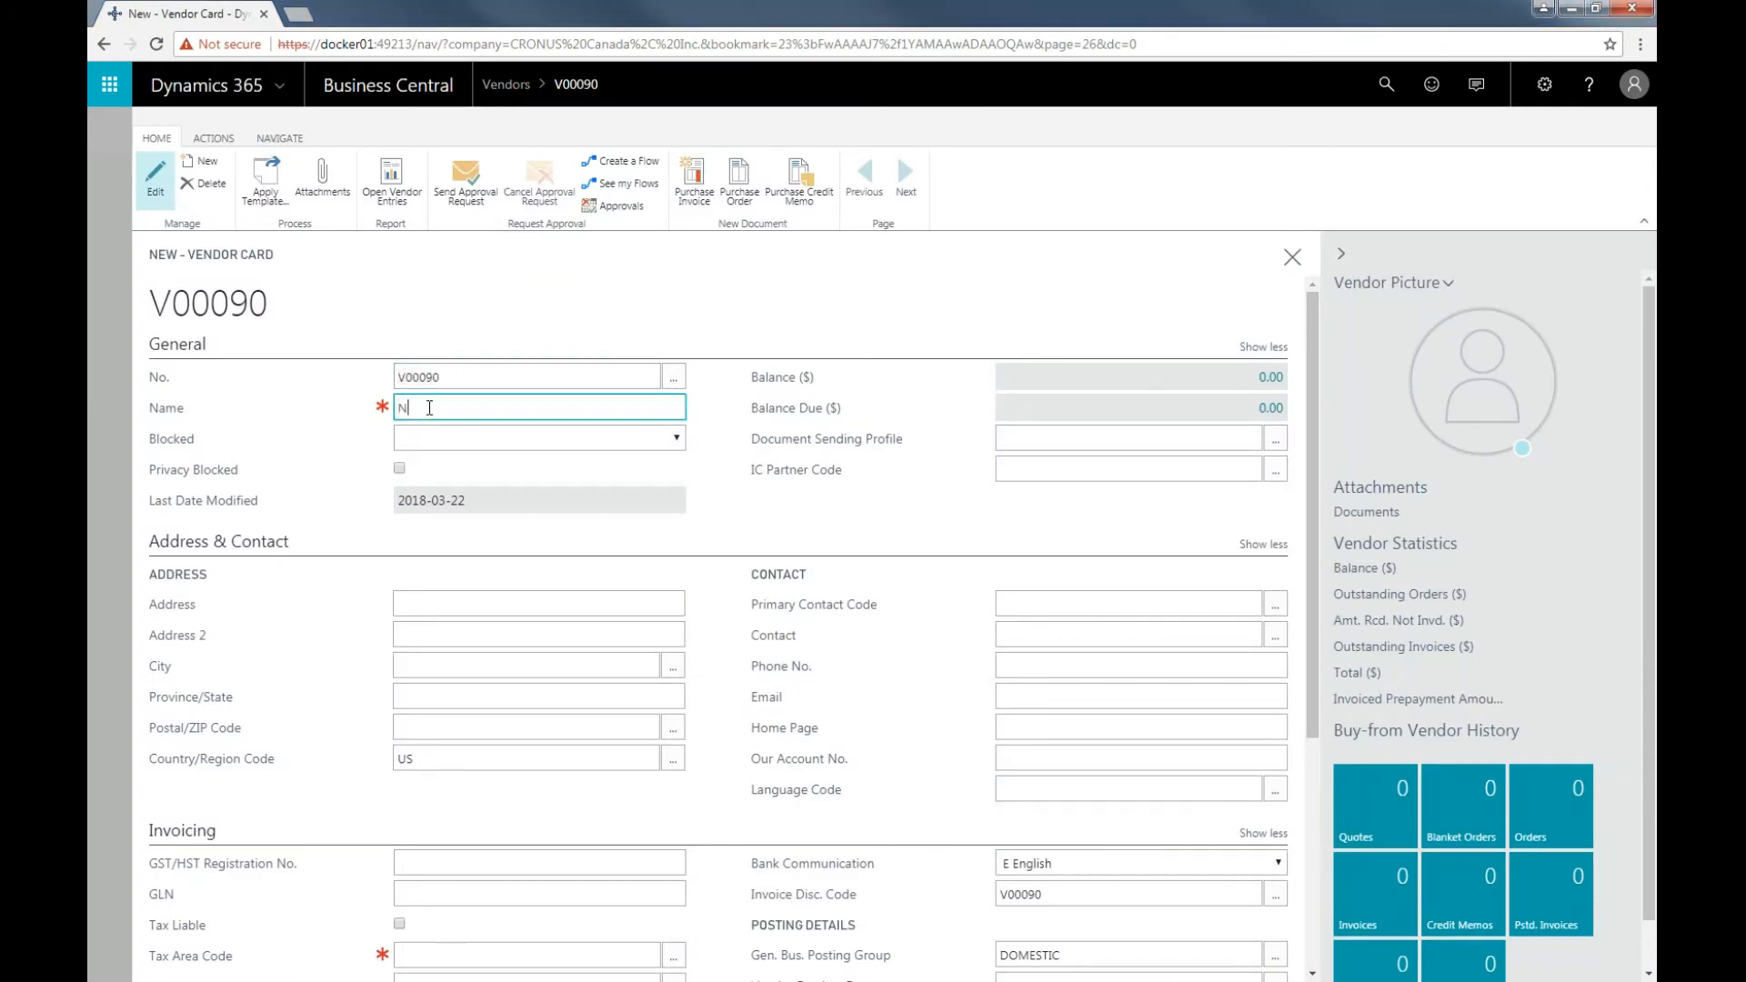
{"action": "type", "text": "ew York"}
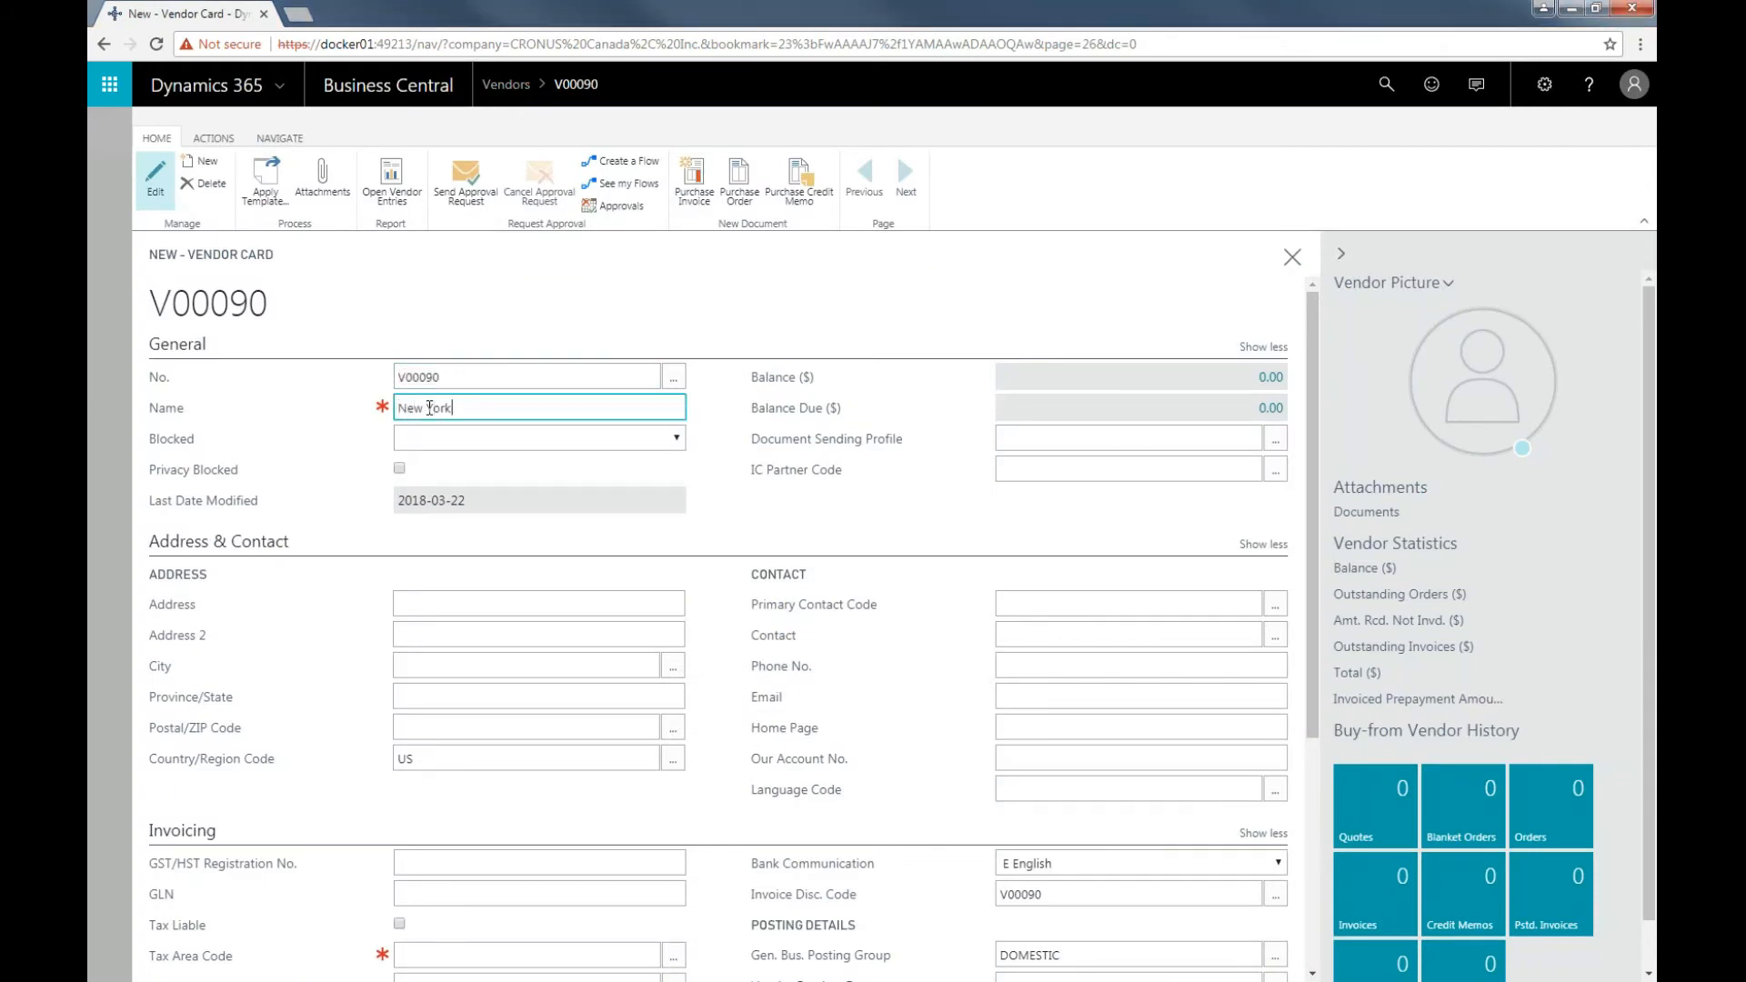
{"action": "type", "text": "Distribut"}
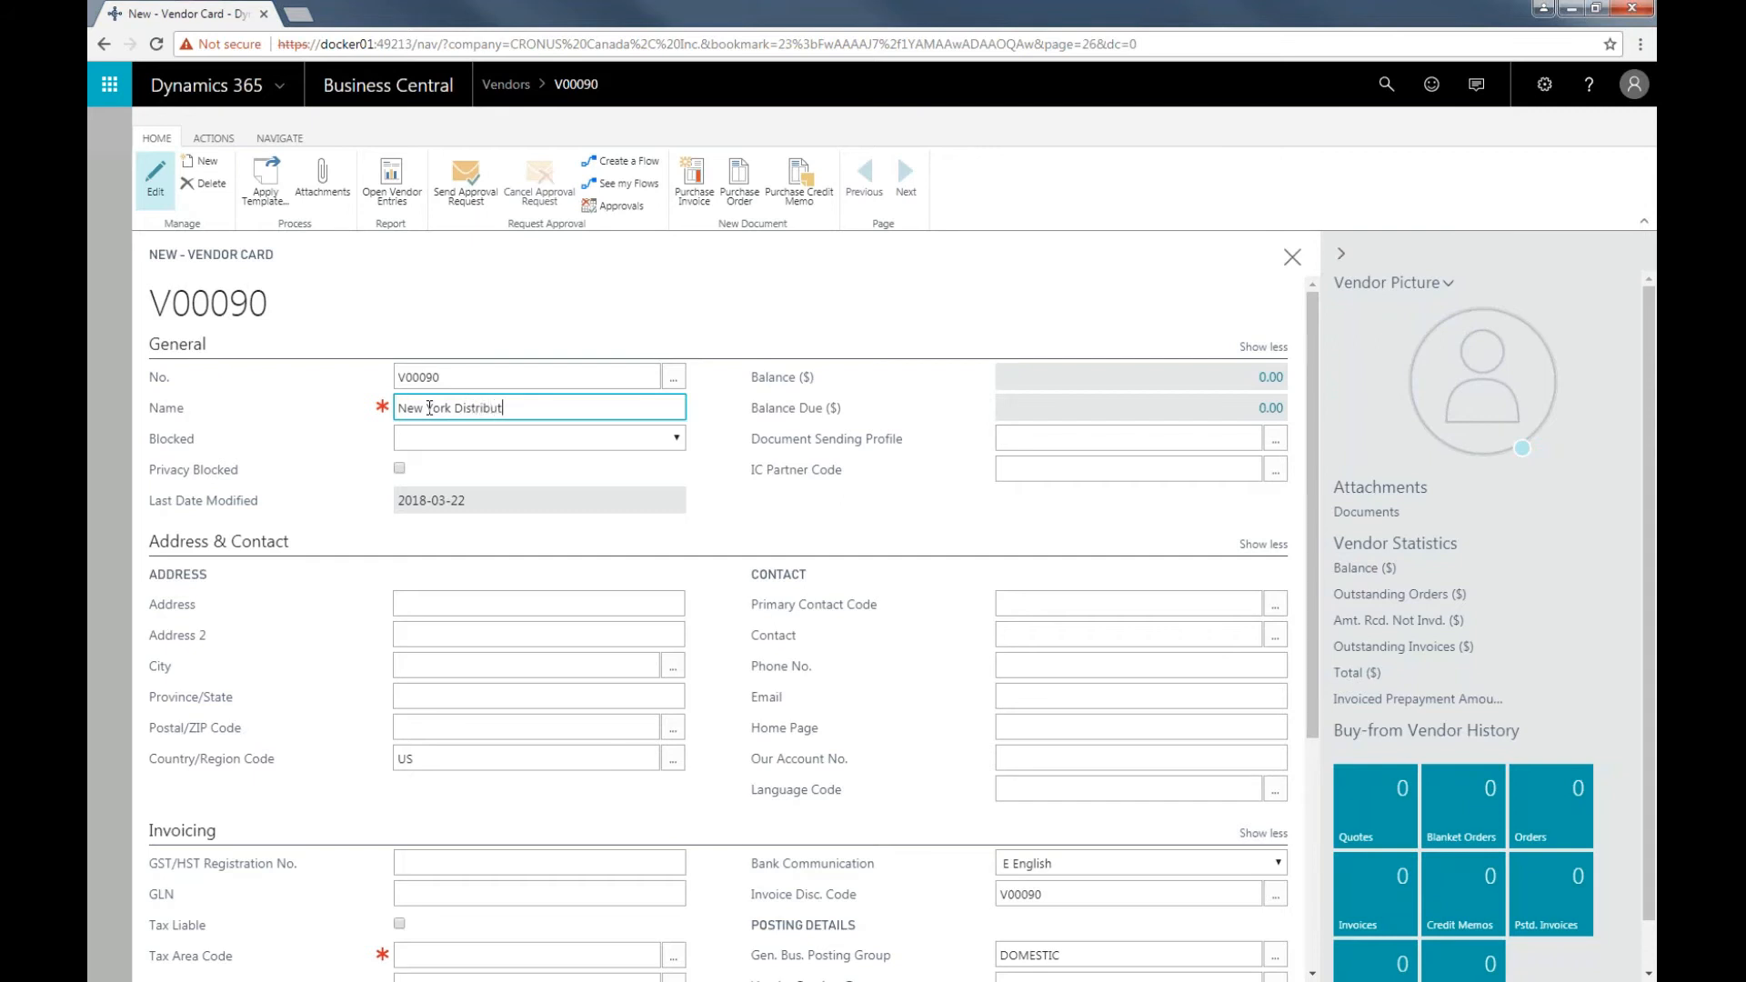
{"action": "type", "text": "ors"}
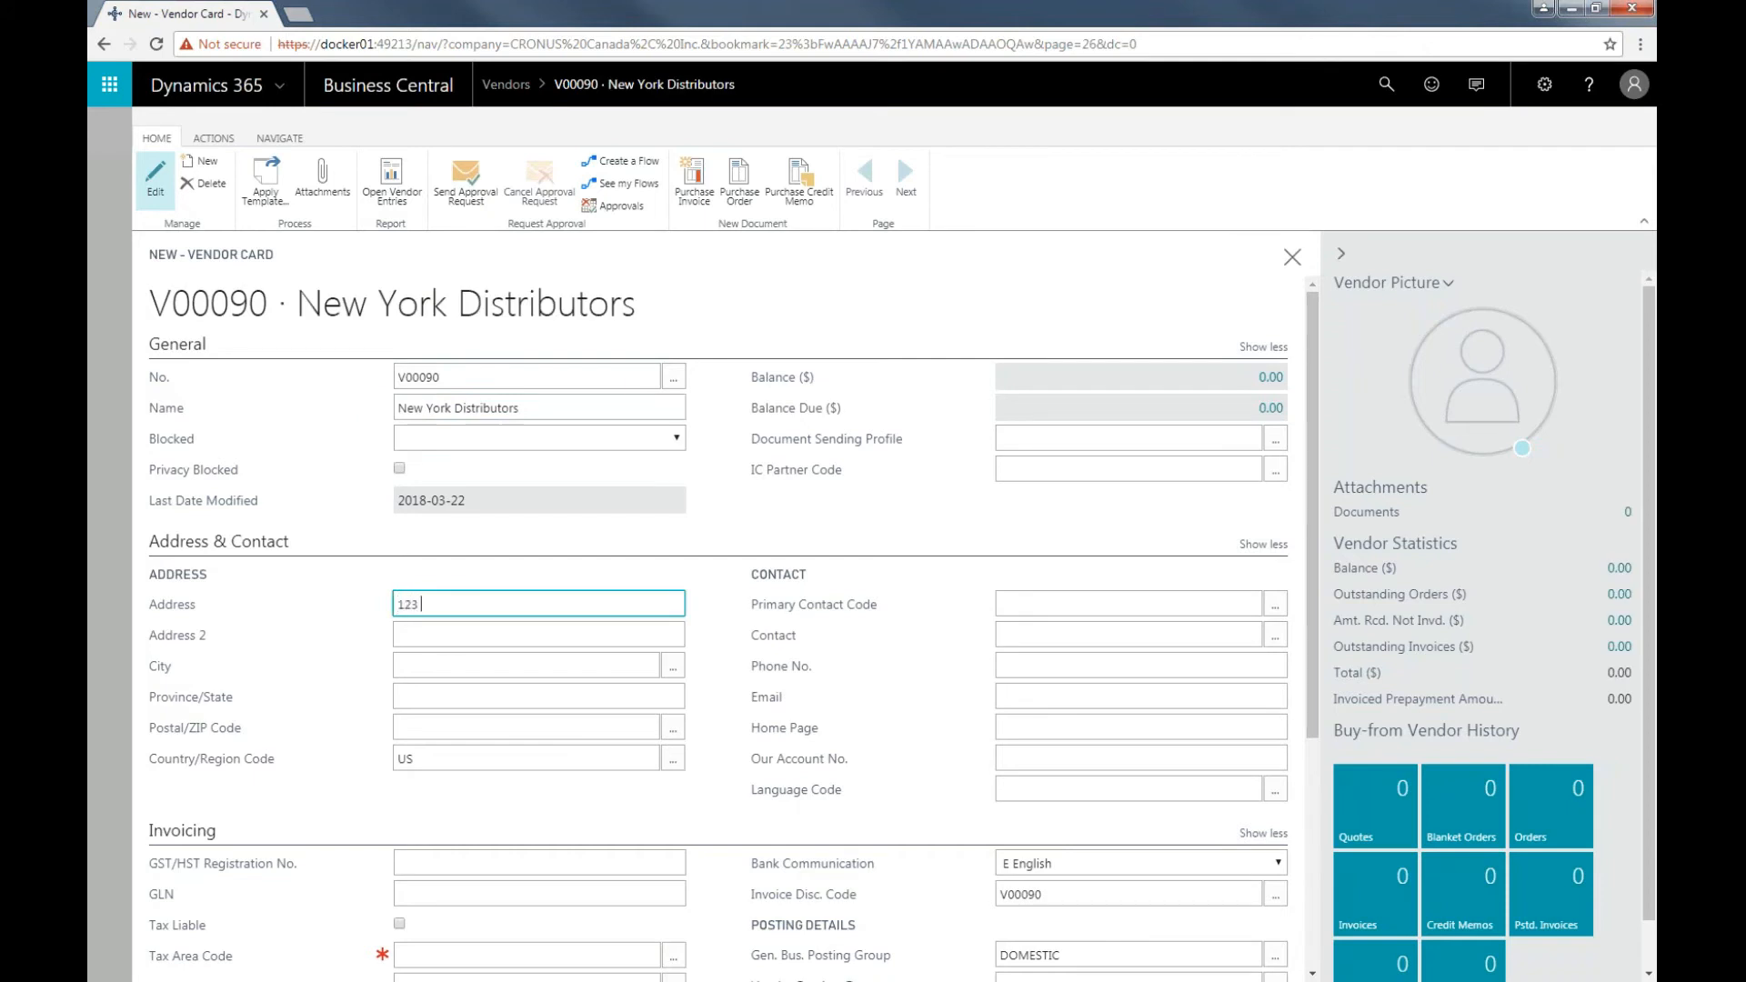
{"action": "type", "text": "Main St"}
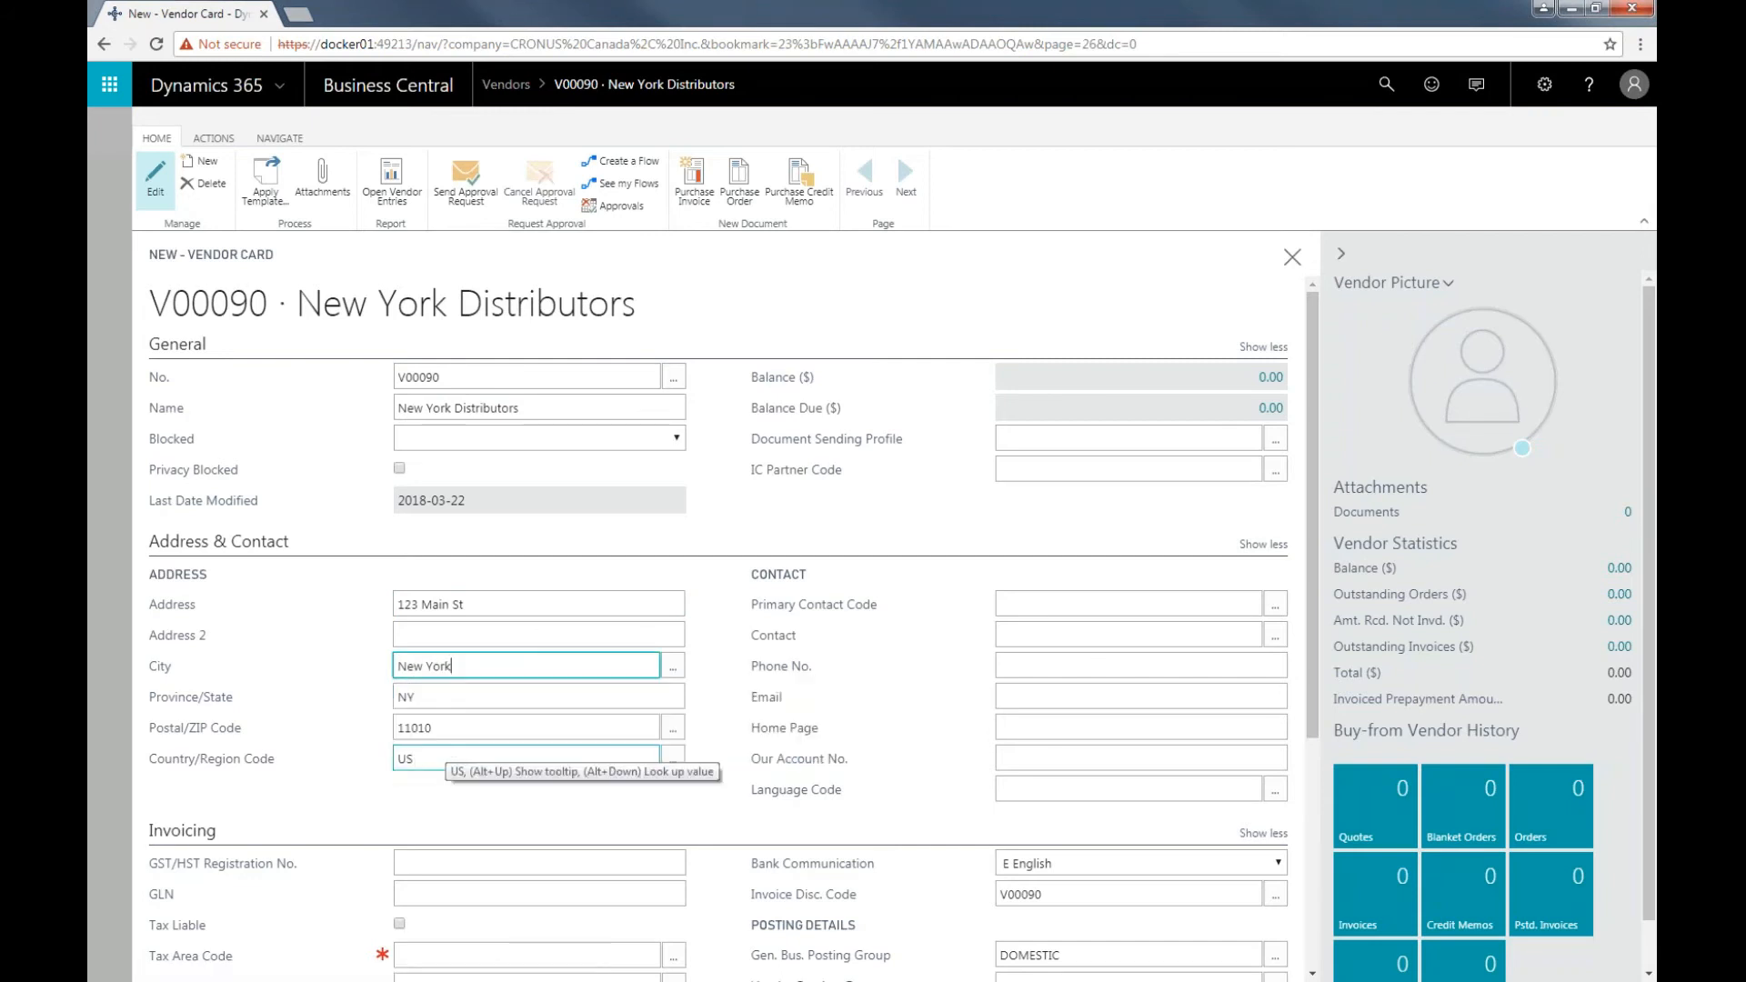
{"action": "left_click", "coordinate": [524, 758]}
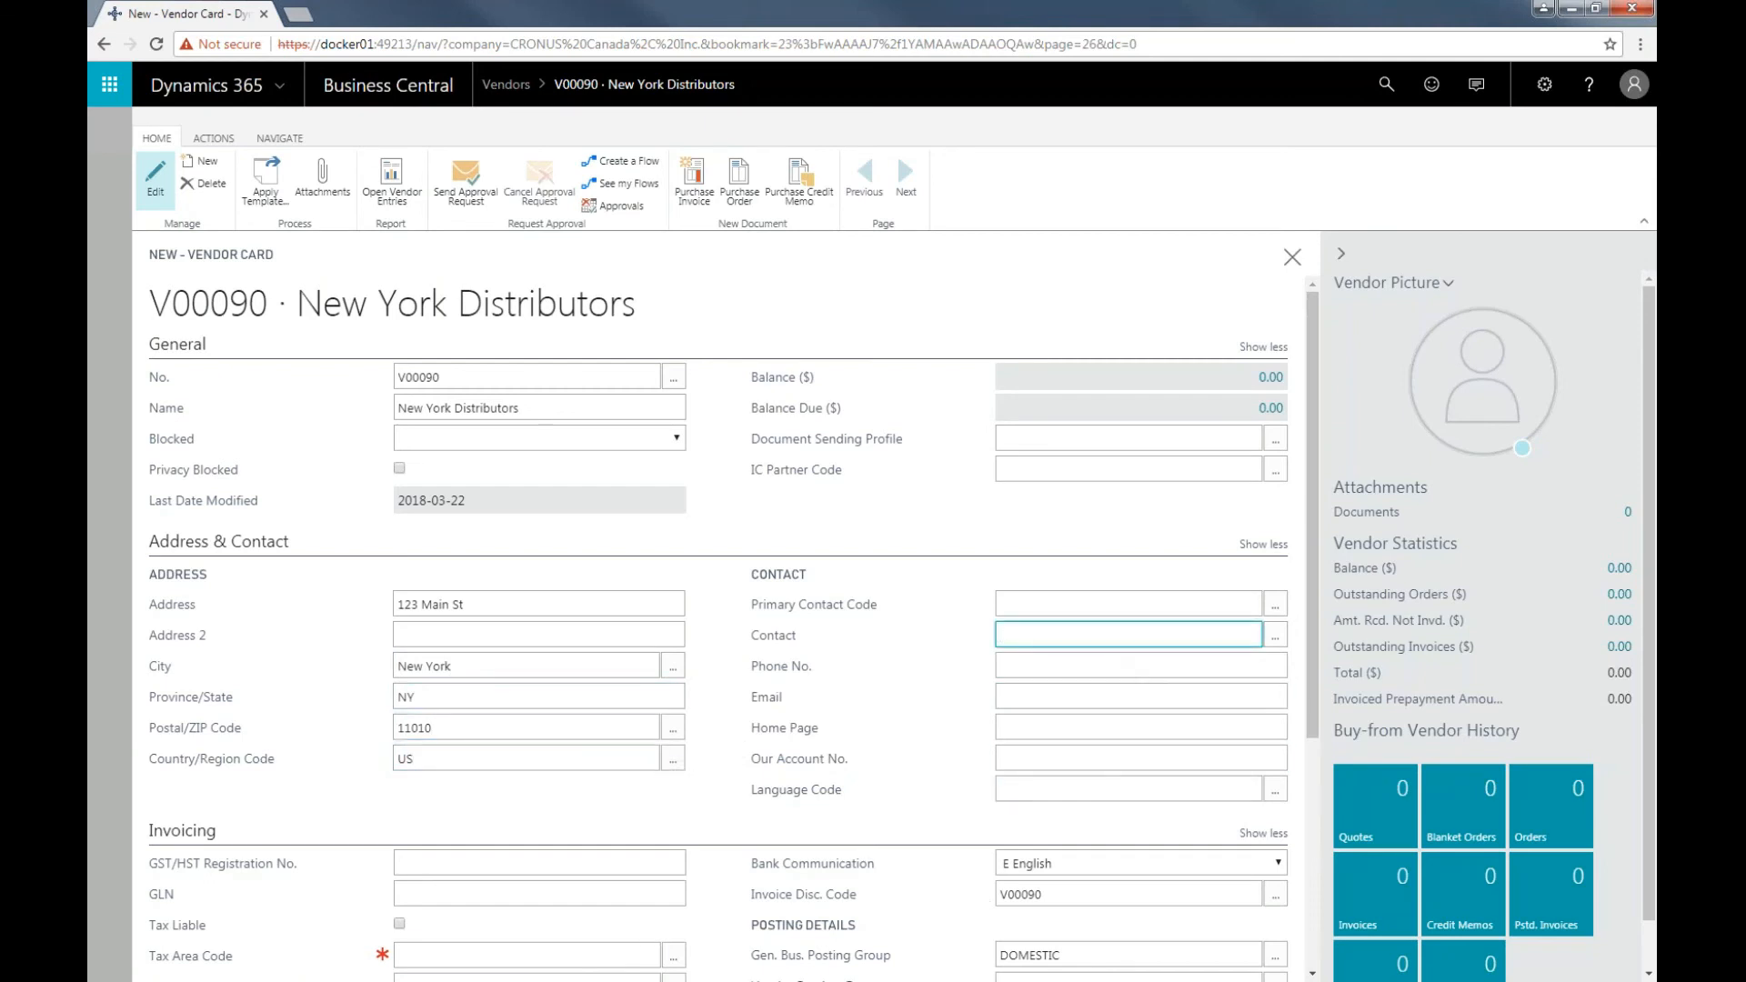
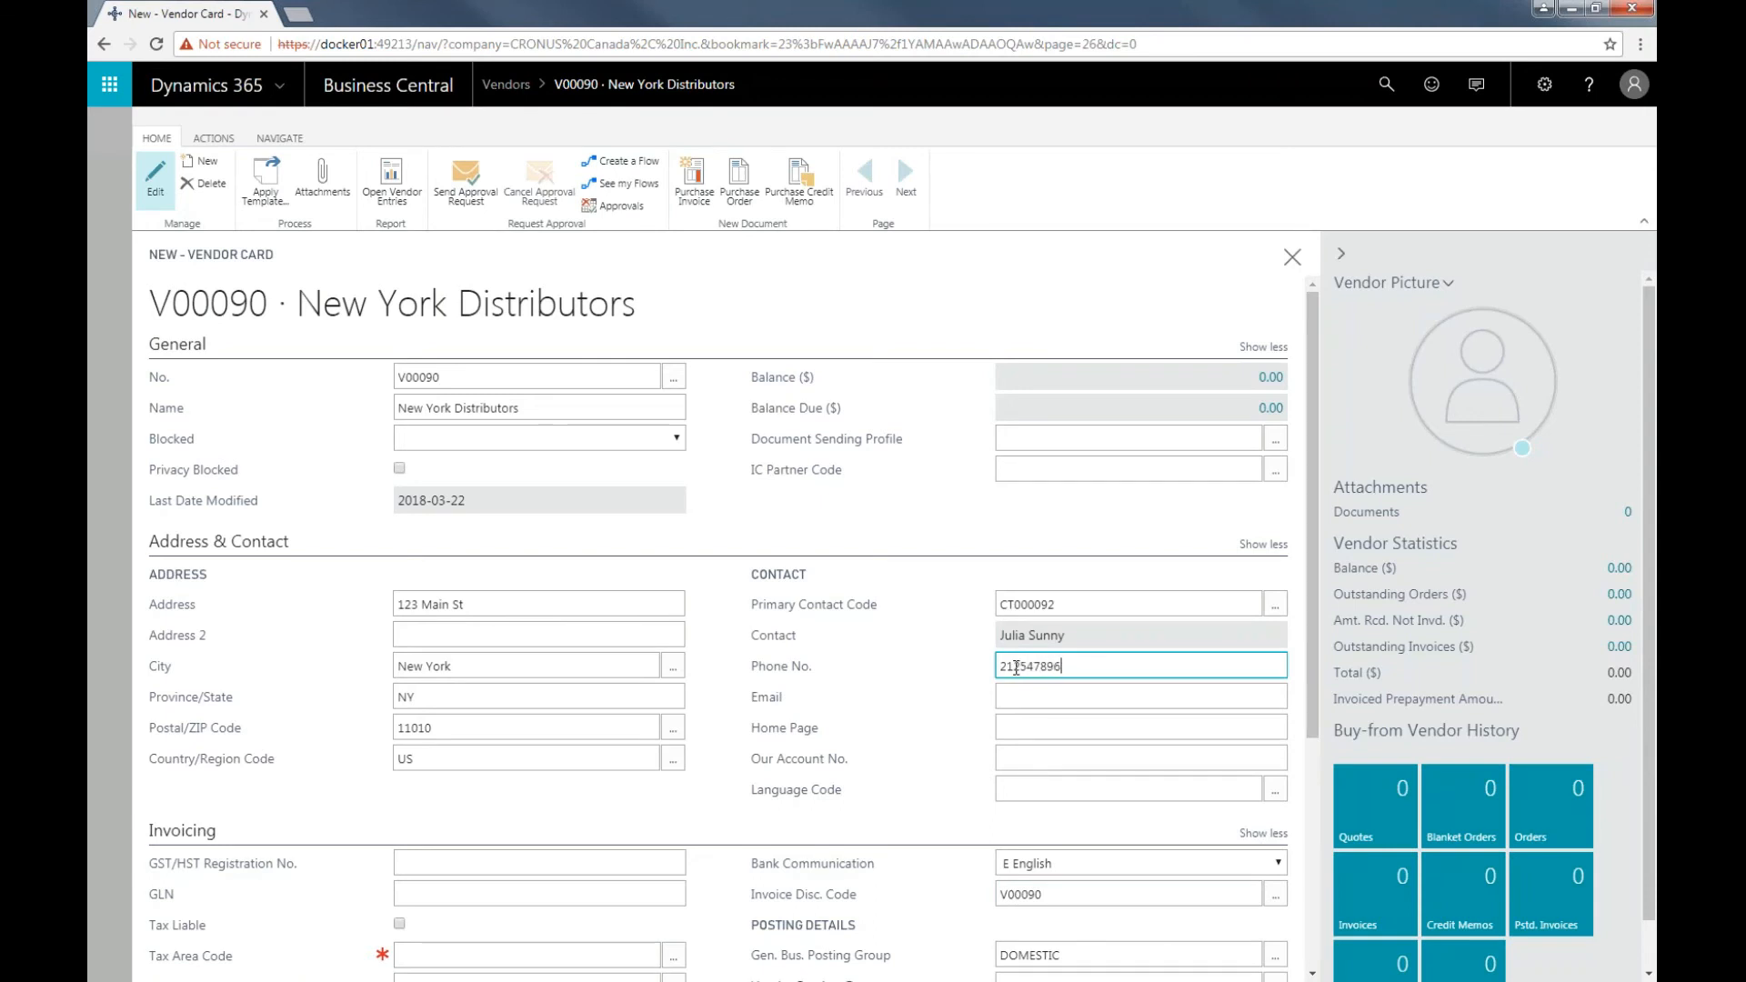
{"action": "left_click", "coordinate": [1139, 697]}
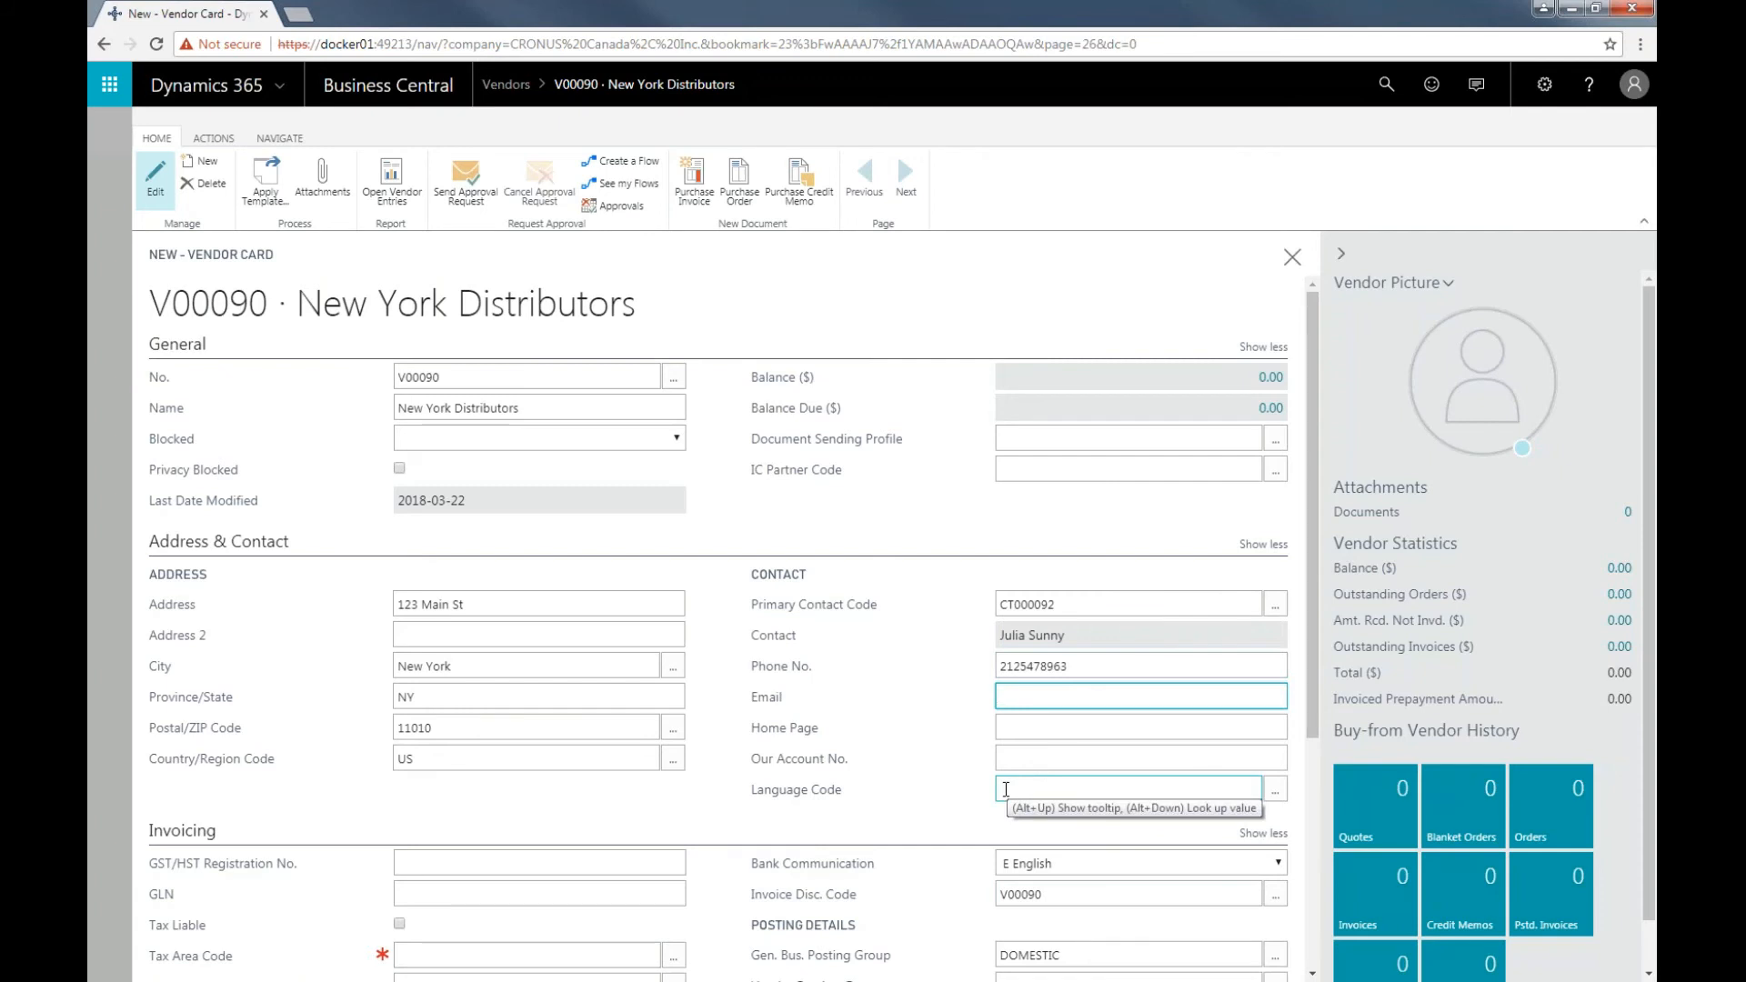
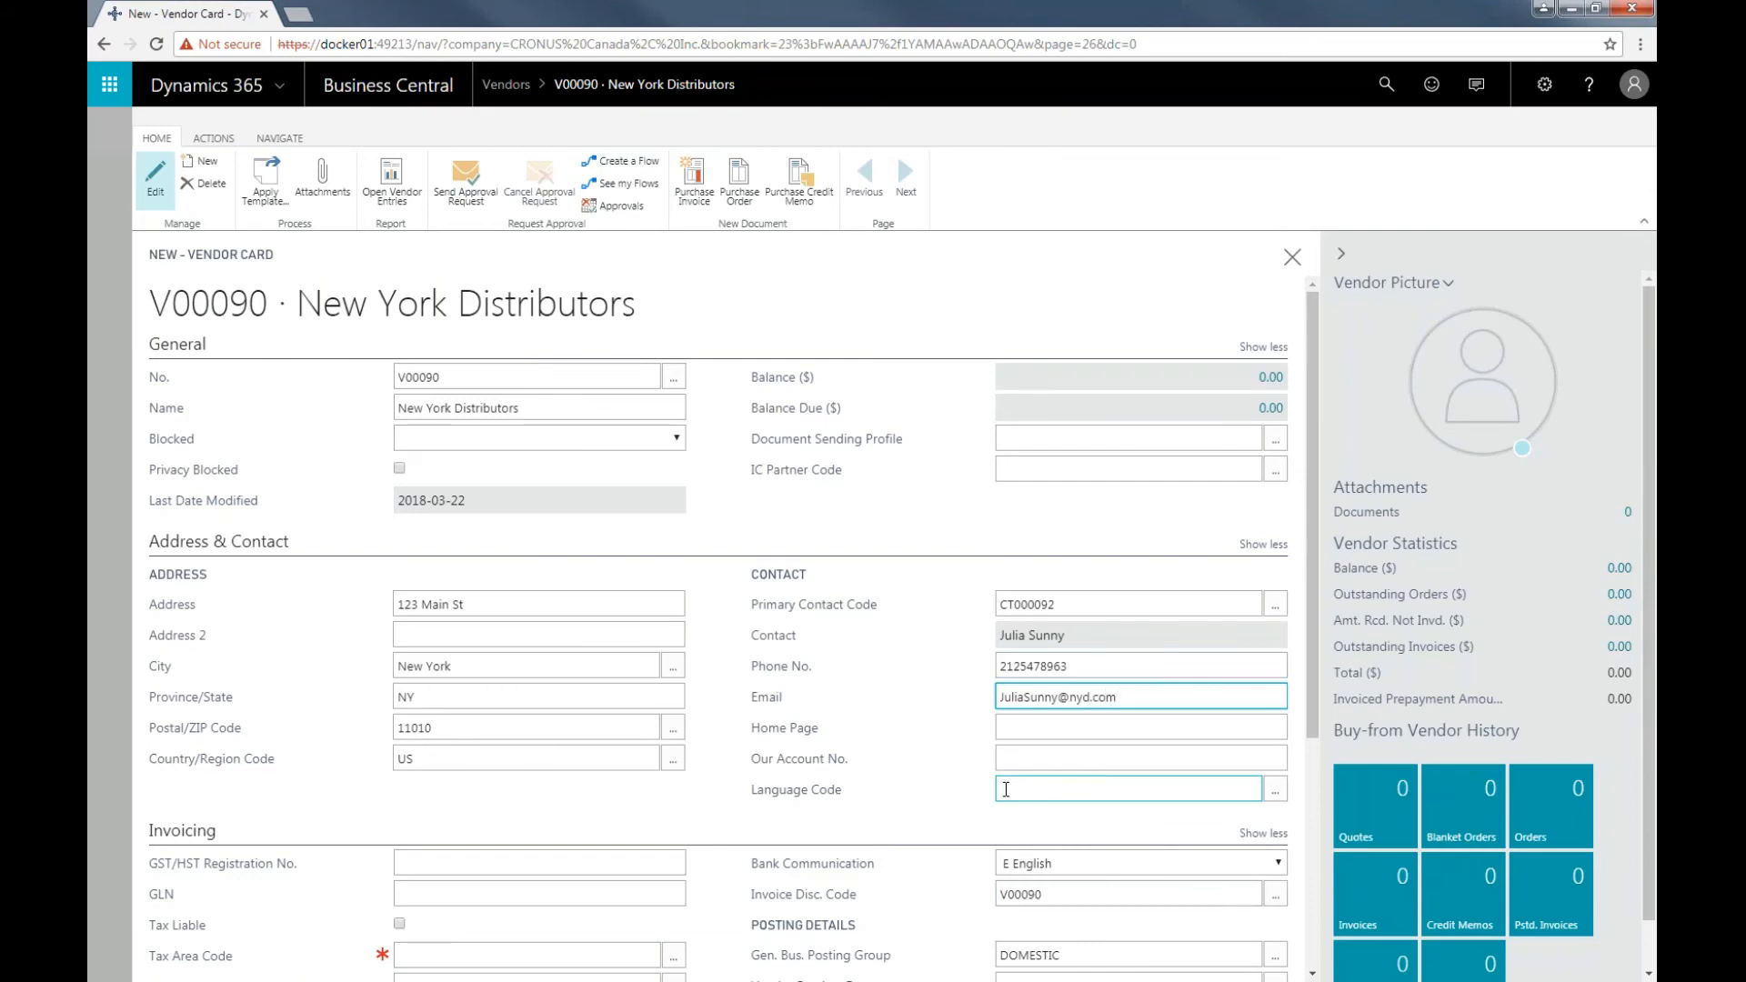
{"action": "scroll", "scroll_direction": "down", "scroll_amount": 3}
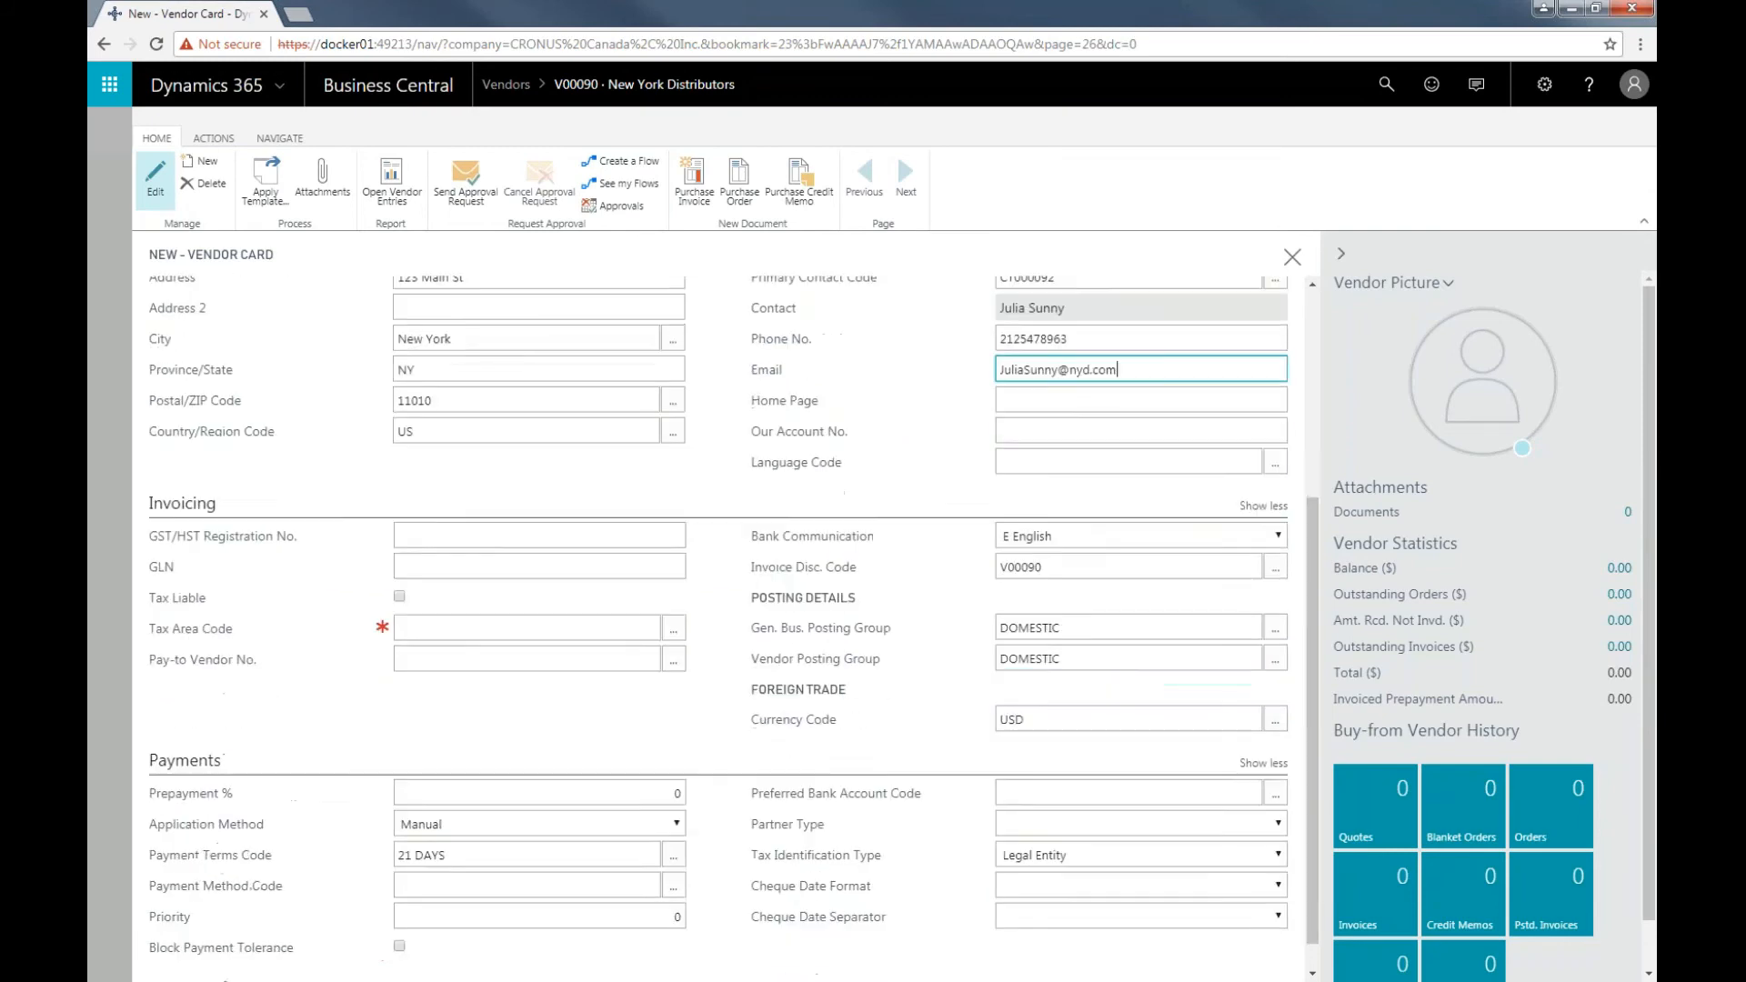
{"action": "scroll", "scroll_direction": "down", "scroll_amount": 3}
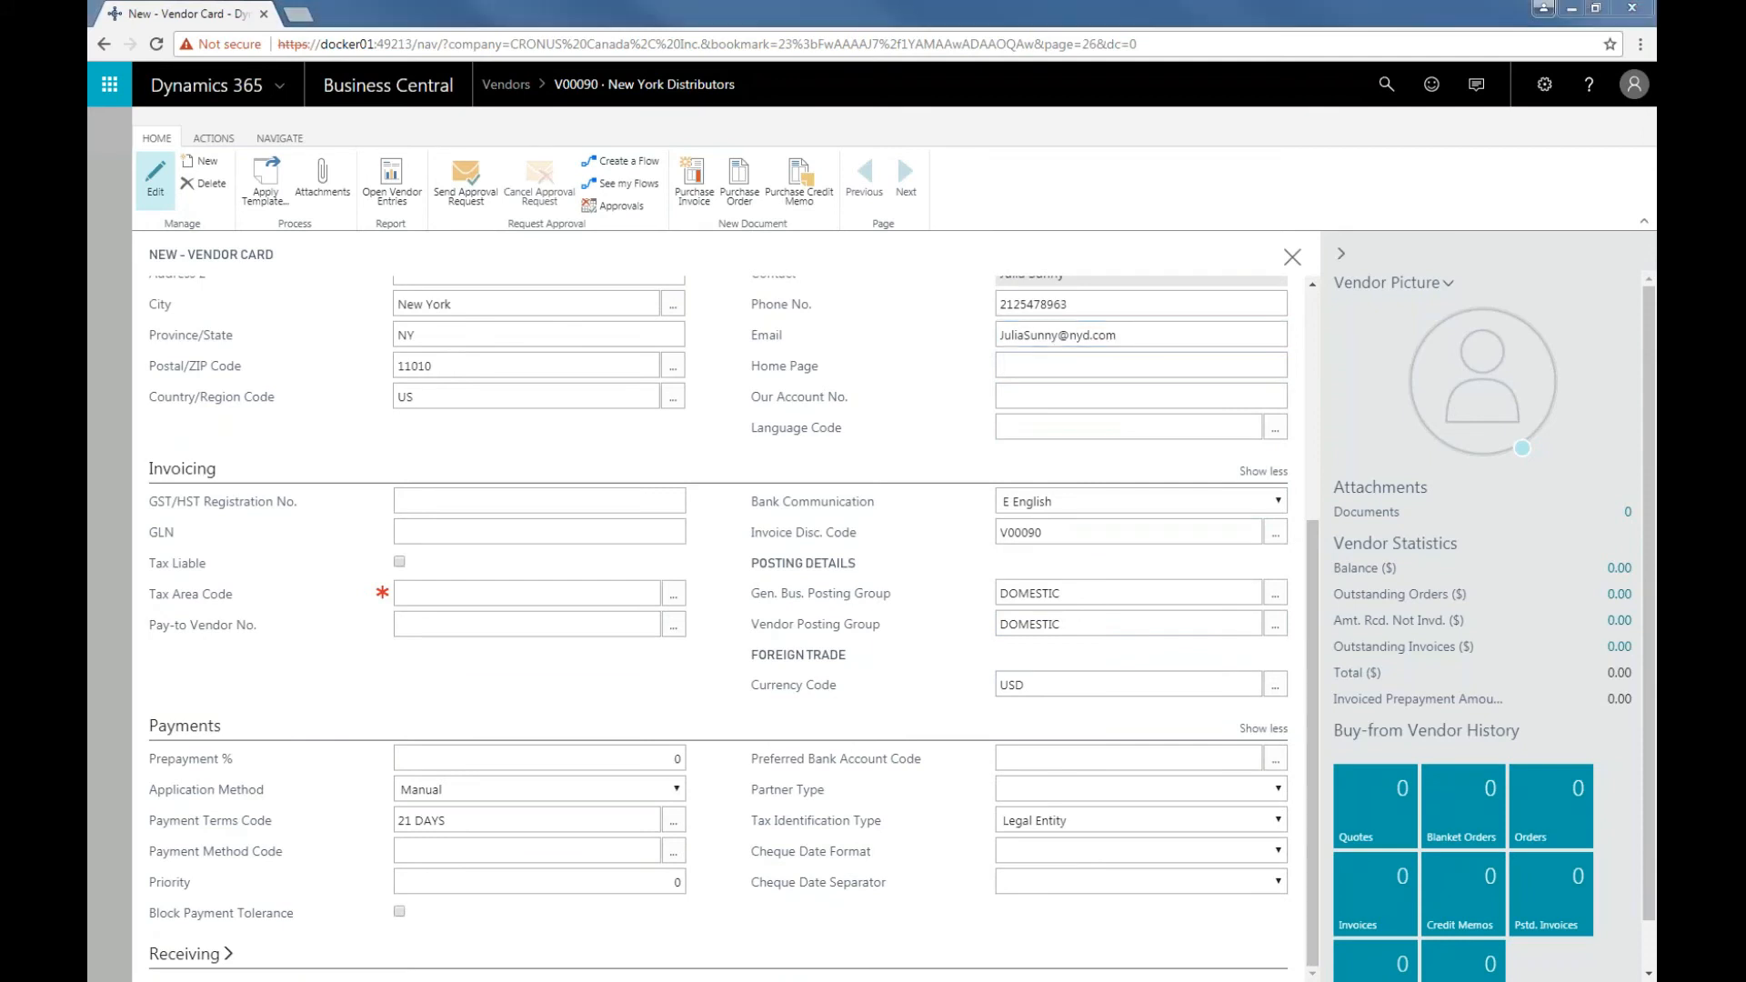
{"action": "mouse_move", "coordinate": [915, 684]}
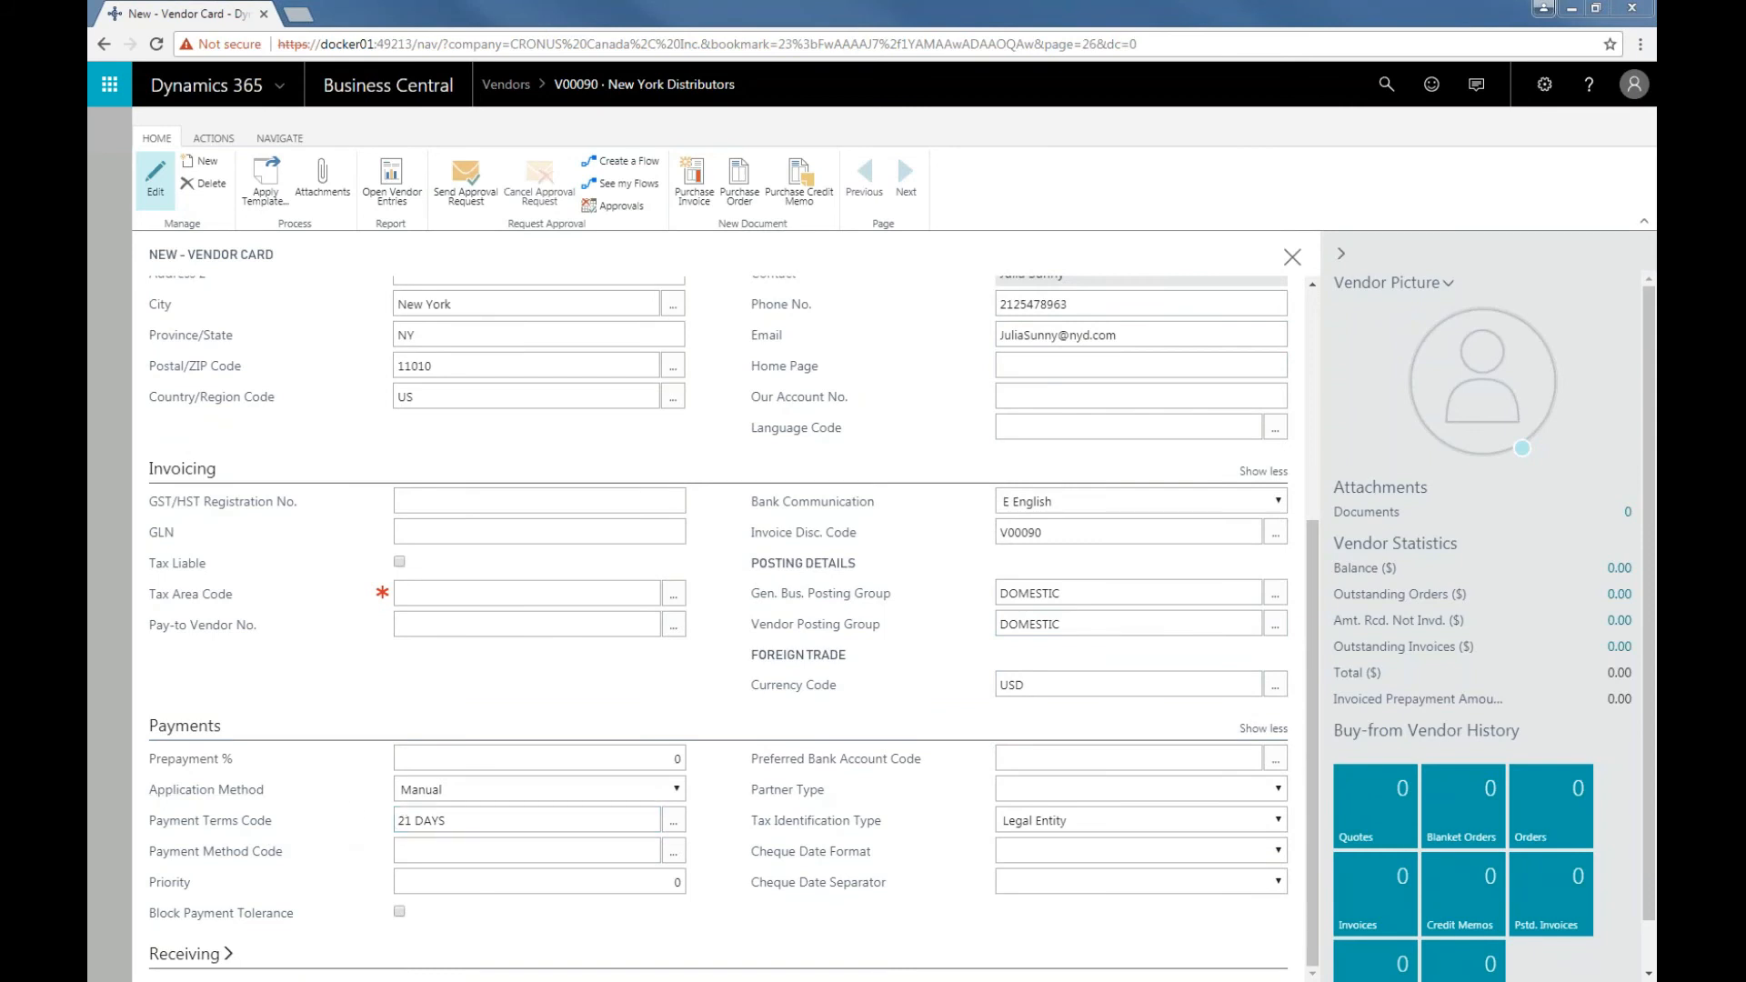
{"action": "mouse_move", "coordinate": [990, 733]}
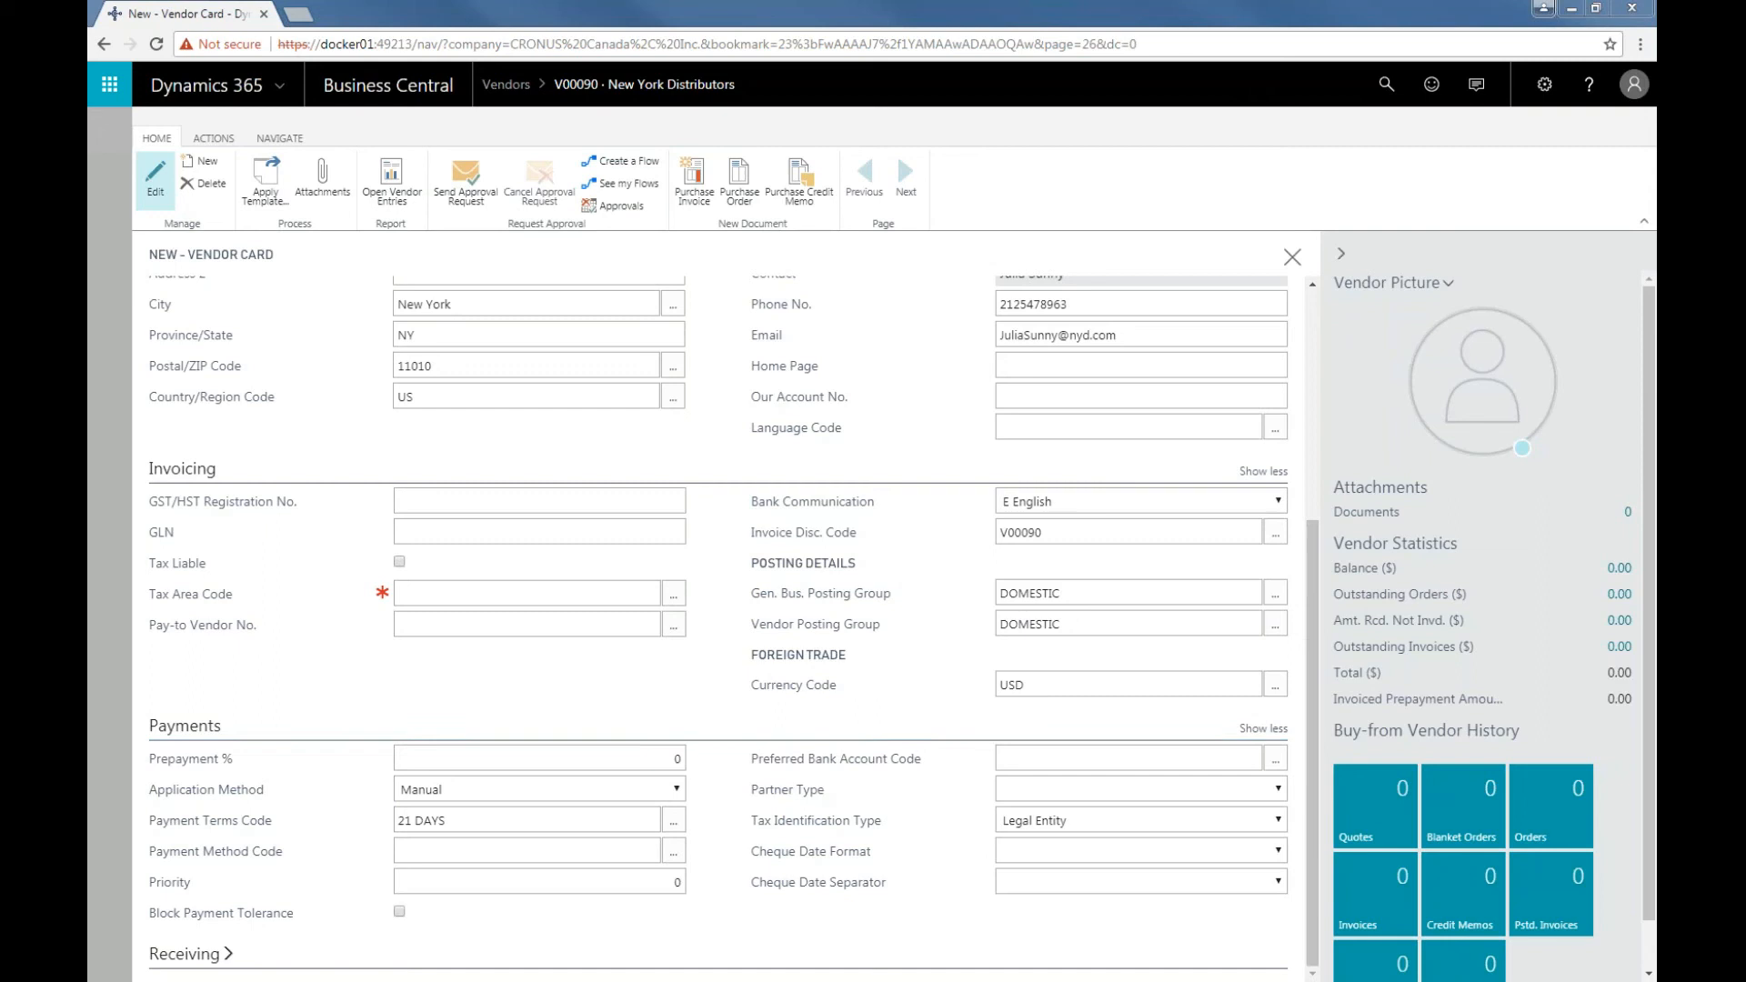
{"action": "left_click", "coordinate": [1291, 257]}
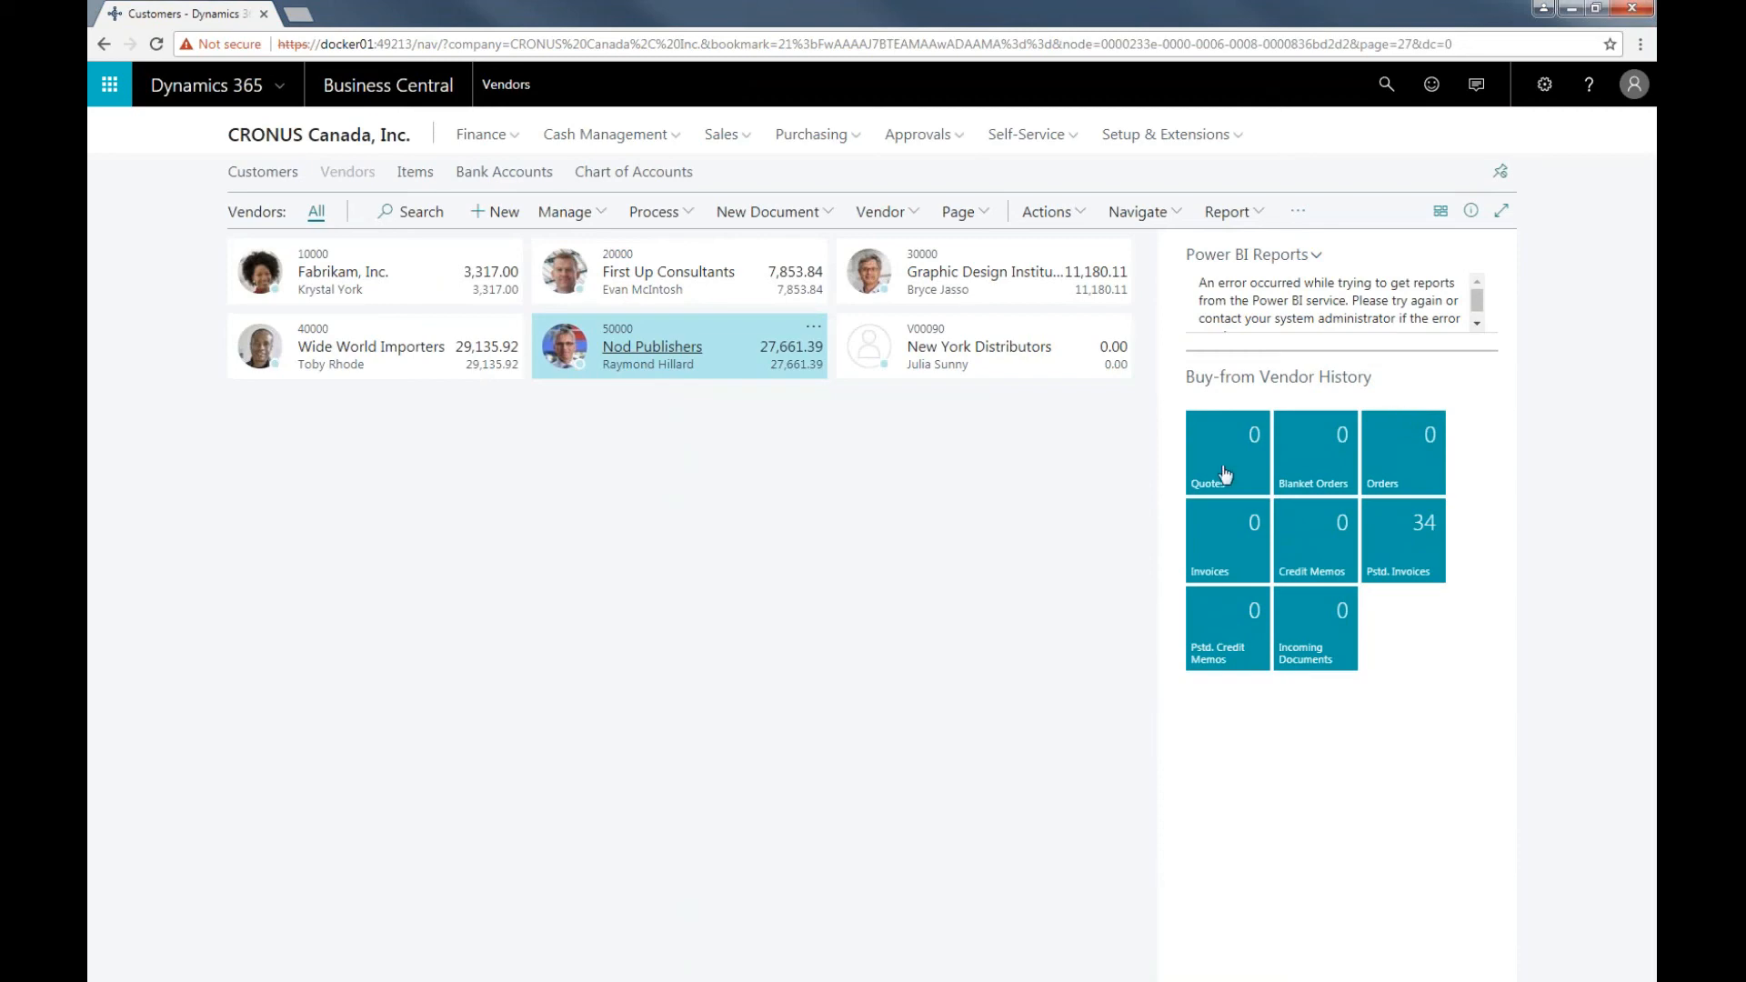
{"action": "mouse_move", "coordinate": [977, 374]}
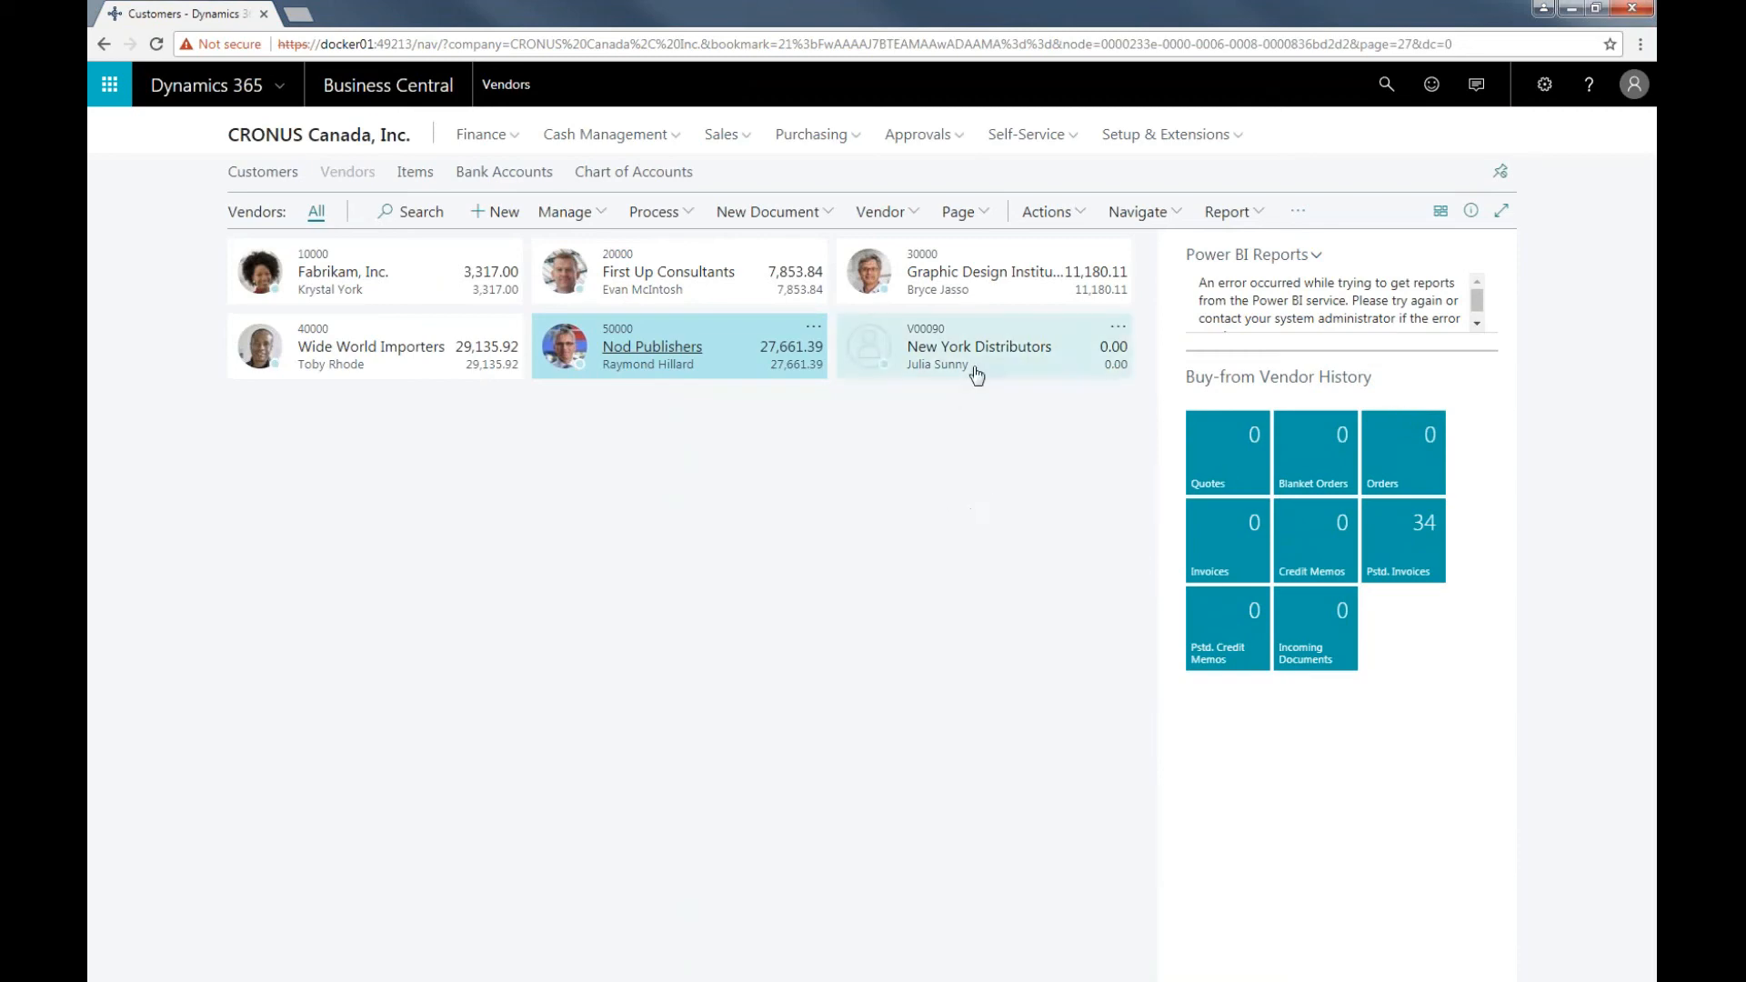